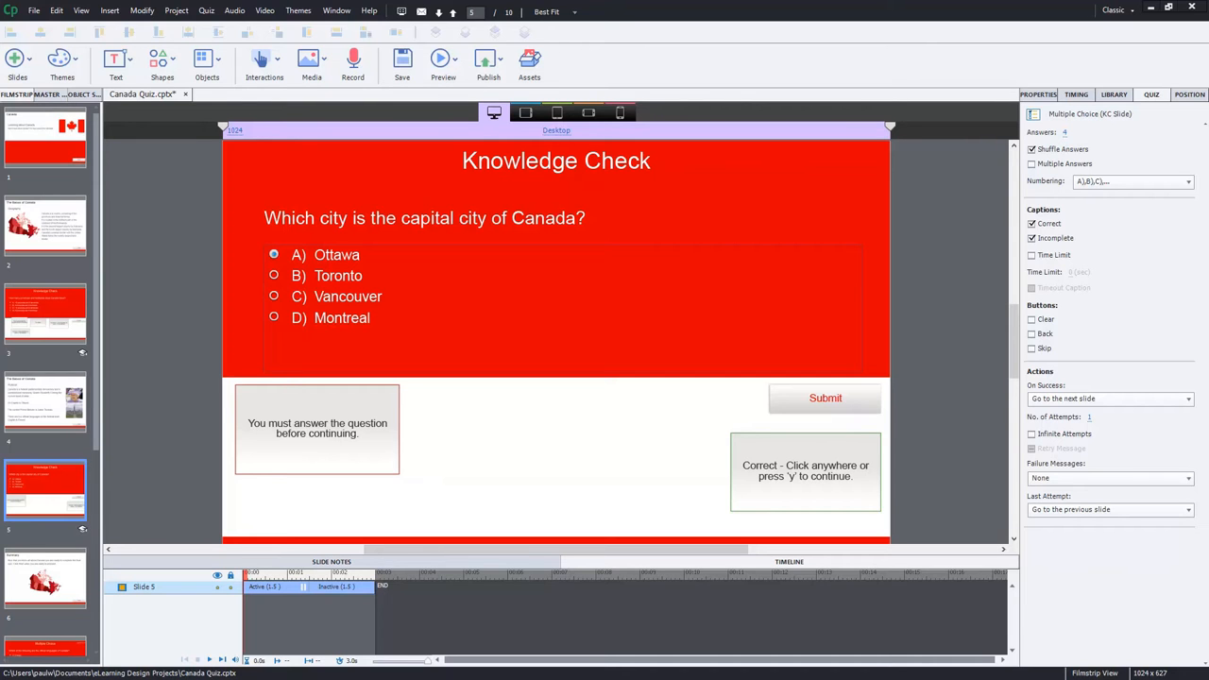
mouse_move(761, 134)
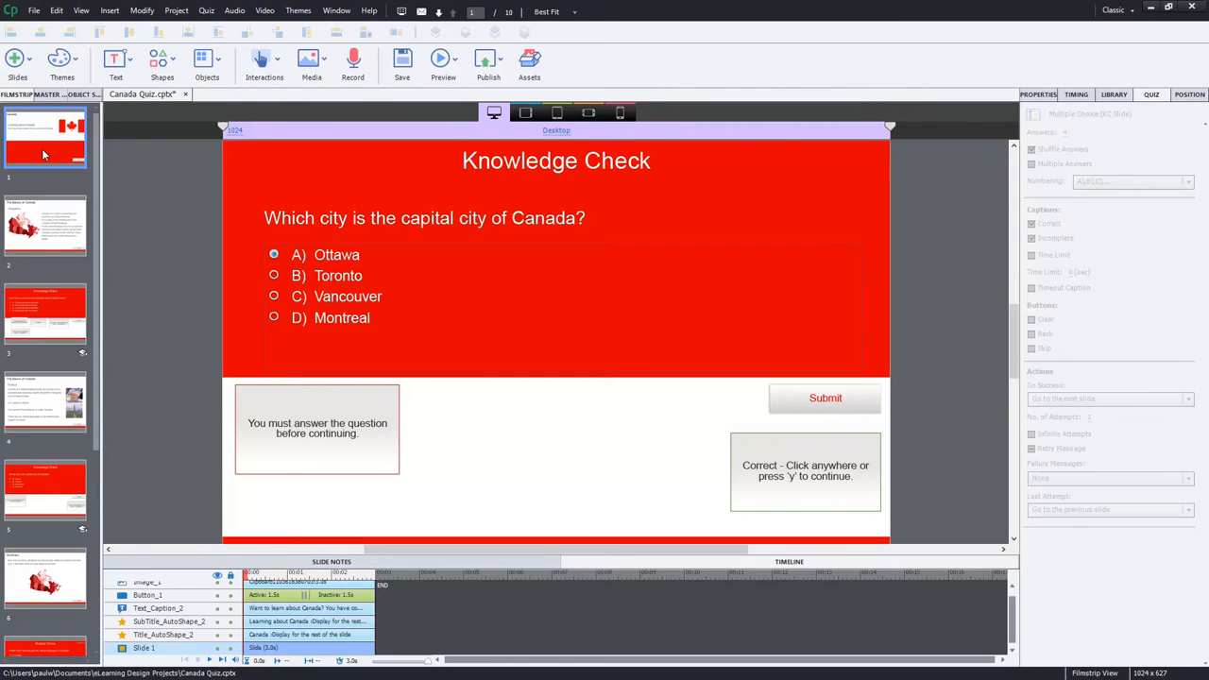
Step: Select the 'Learning about Canada' title slide
left_click(45, 141)
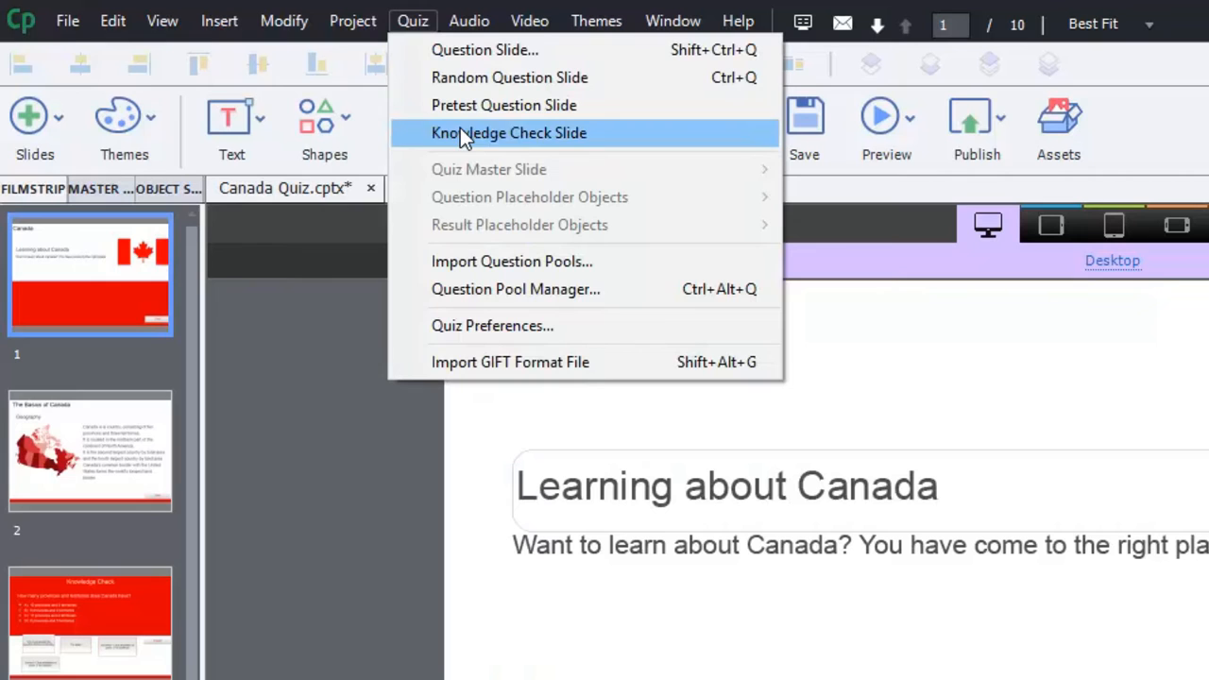
Step: Choose Knowledge Check Slide from the Slides dropdown to open Insert Questions
left_click(35, 117)
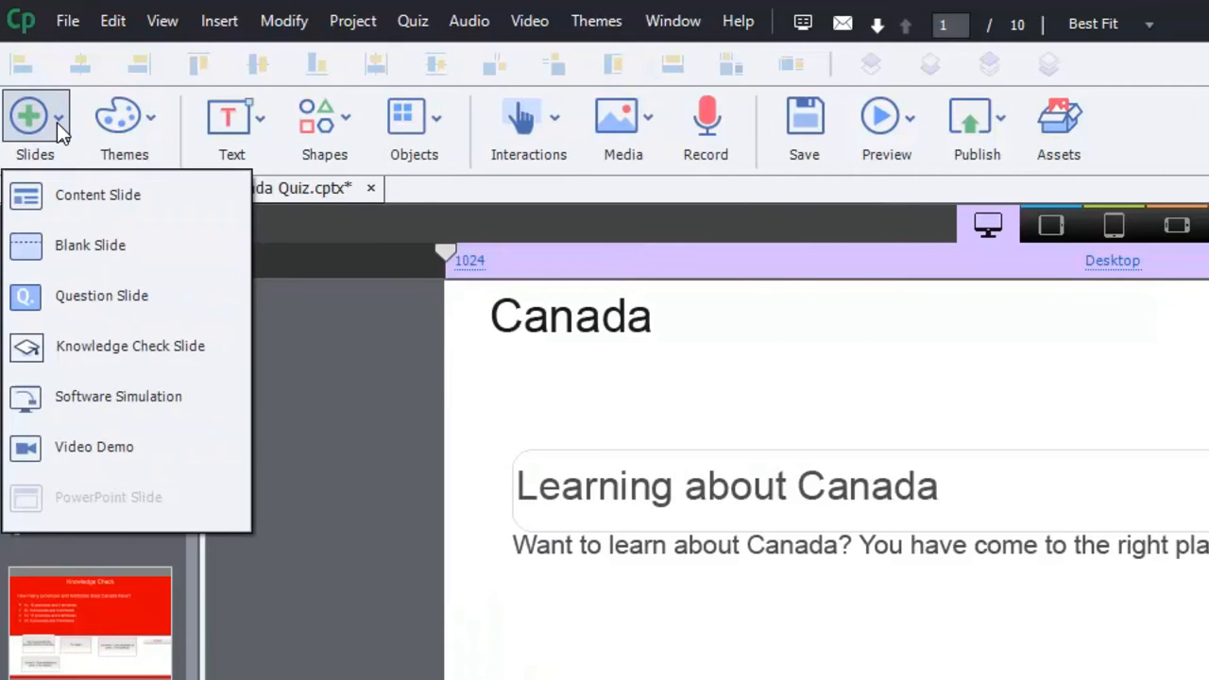
mouse_move(91, 362)
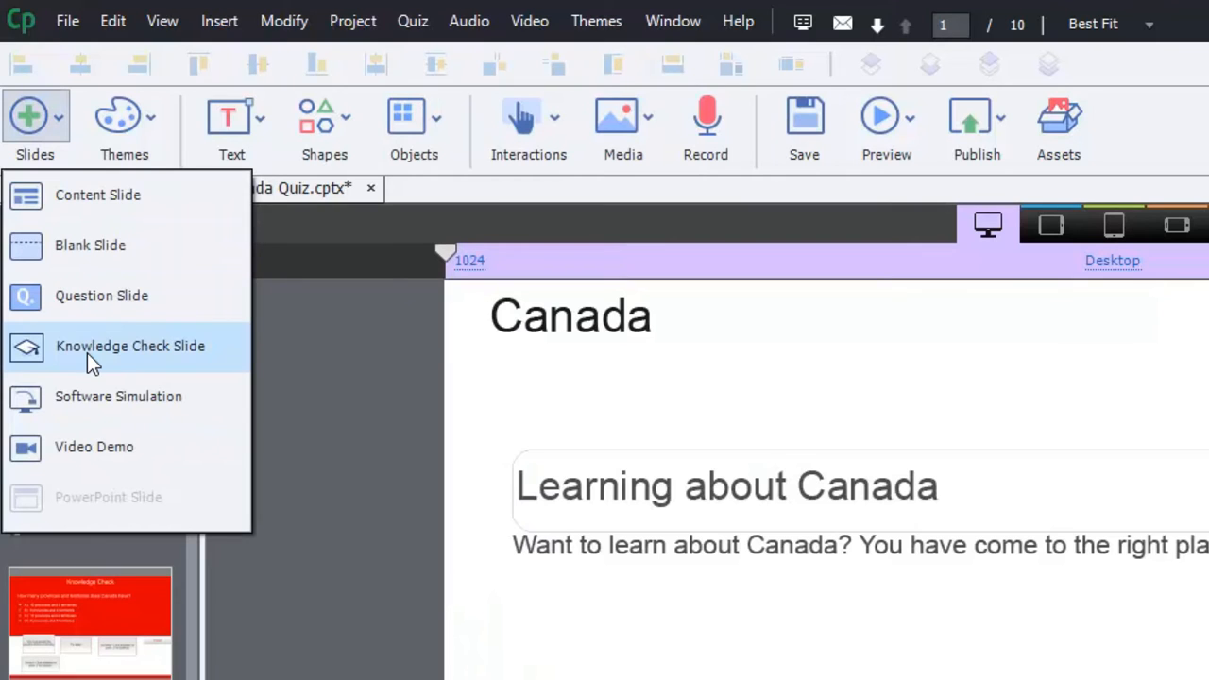
mouse_move(30, 348)
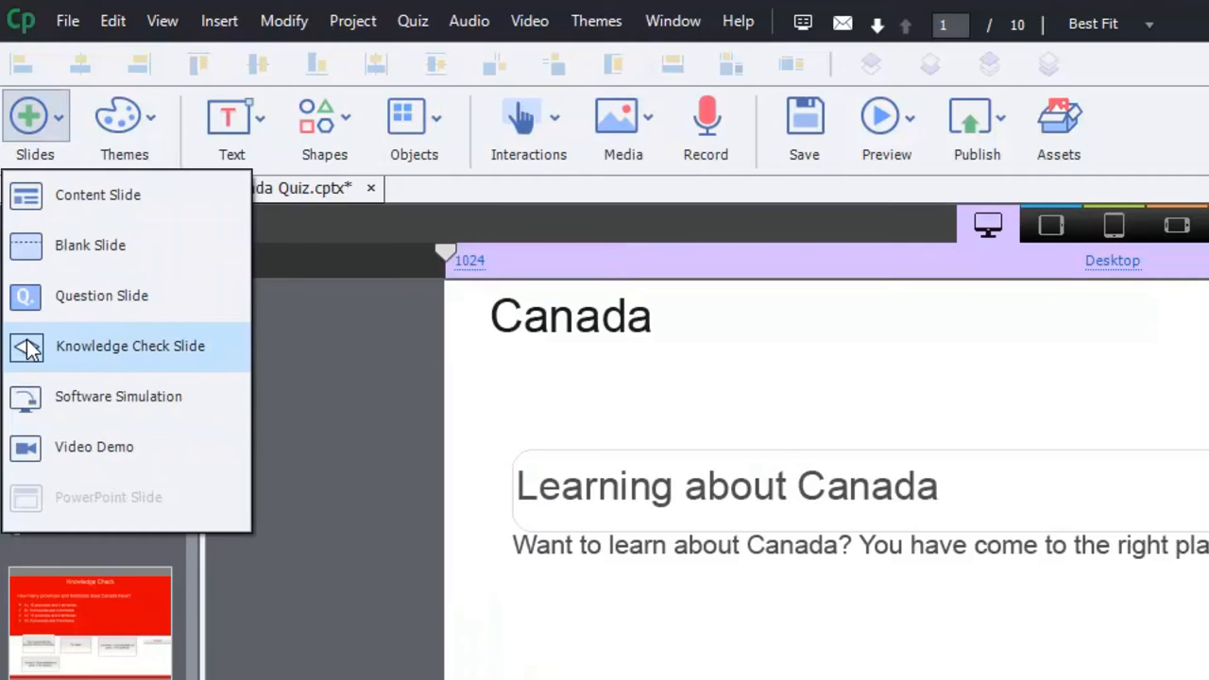
mouse_move(121, 359)
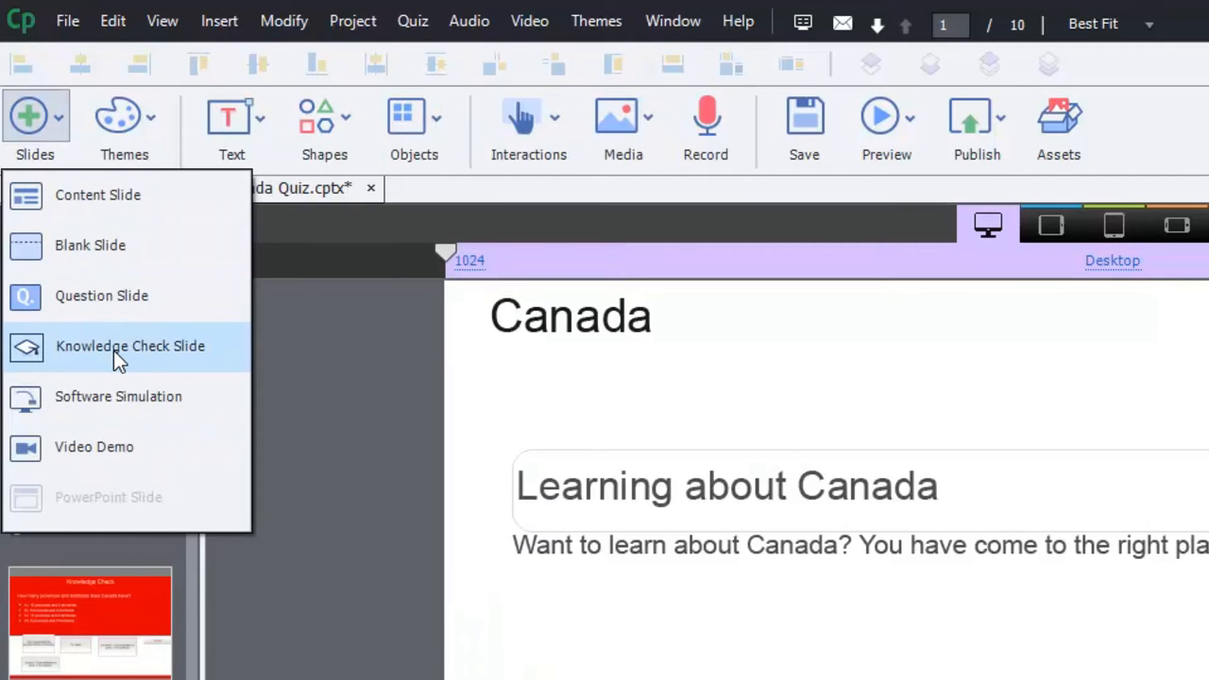
left_click(101, 295)
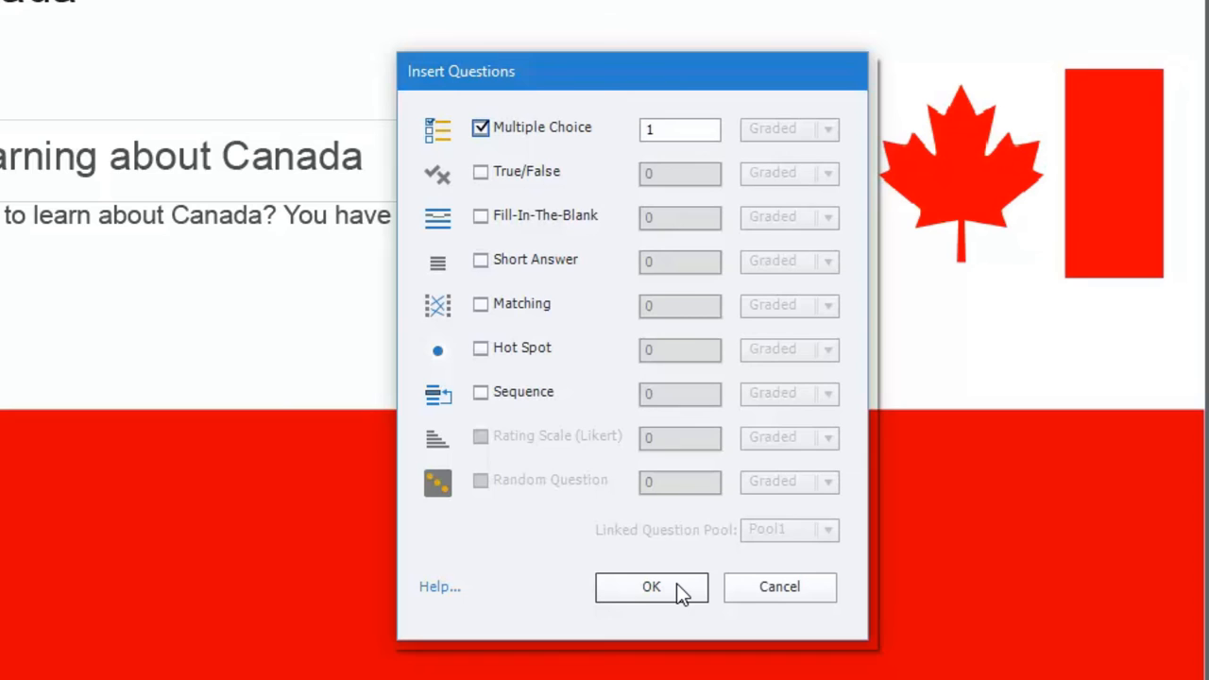
Step: Confirm inserting one multiple choice knowledge check question
left_click(651, 588)
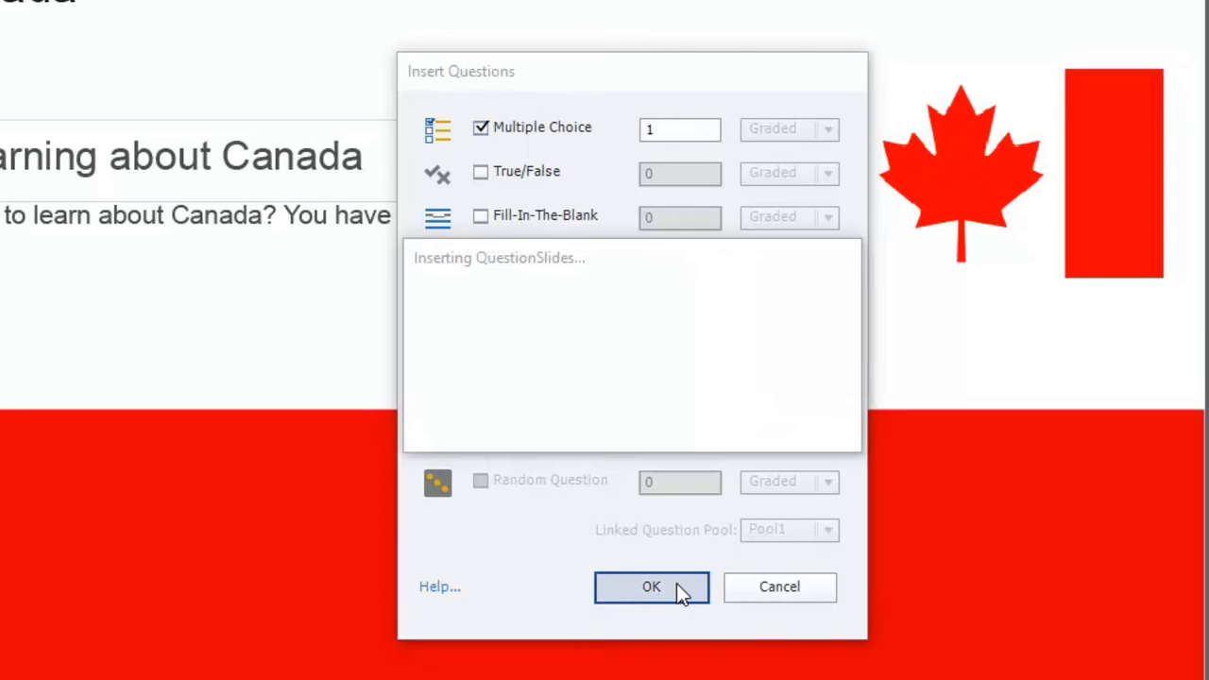
left_click(650, 588)
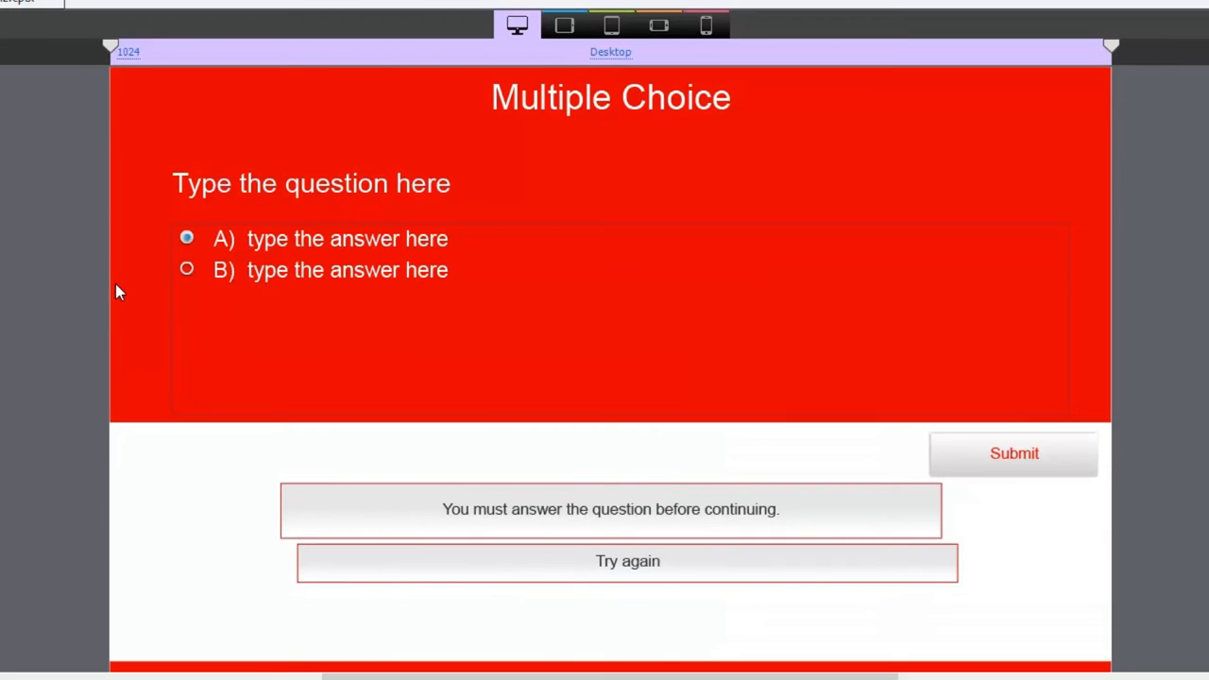
mouse_move(893, 142)
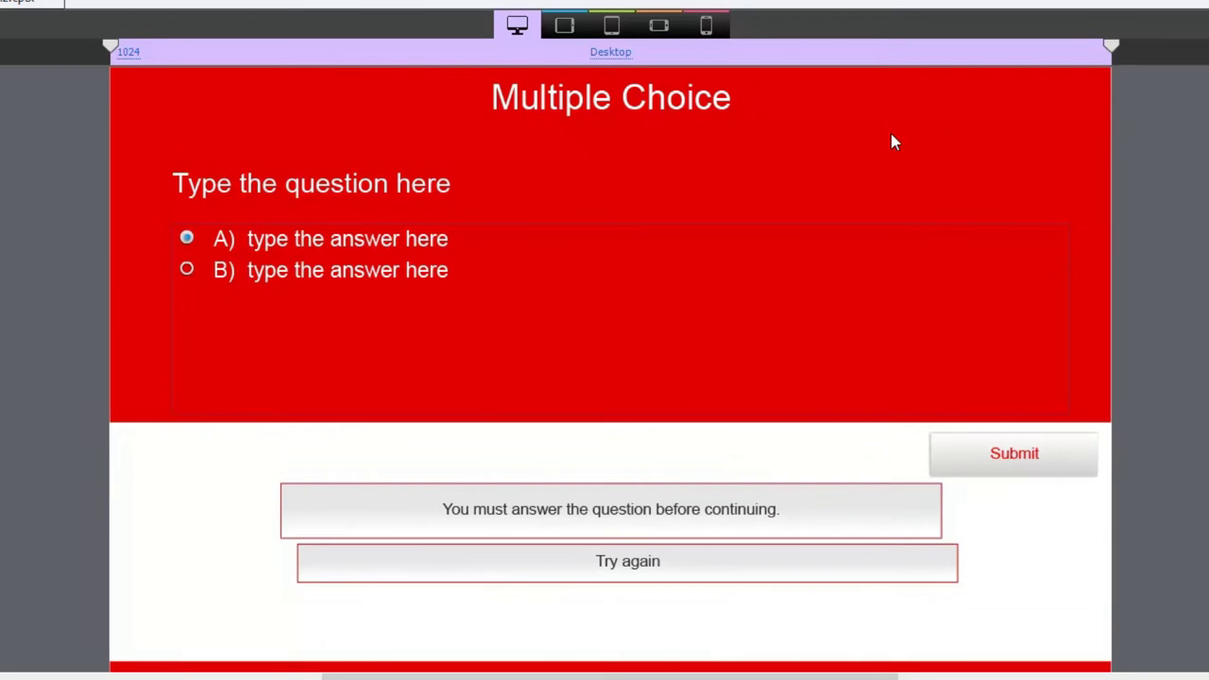
mouse_move(583, 125)
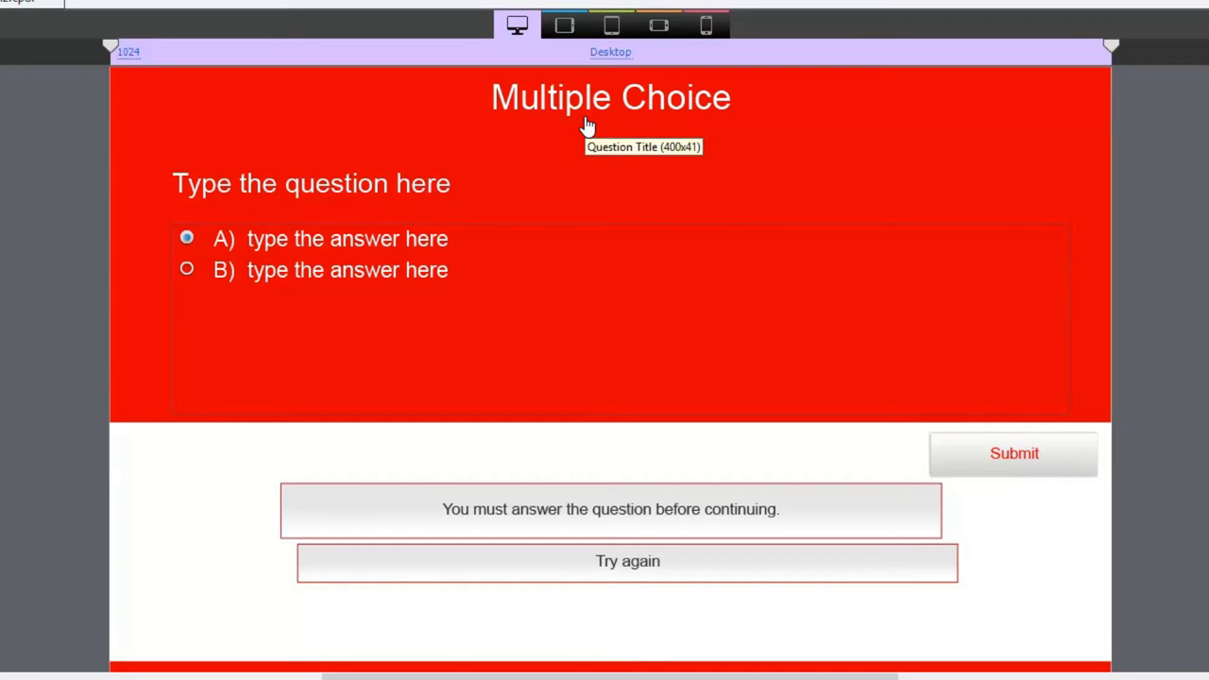
mouse_move(586, 125)
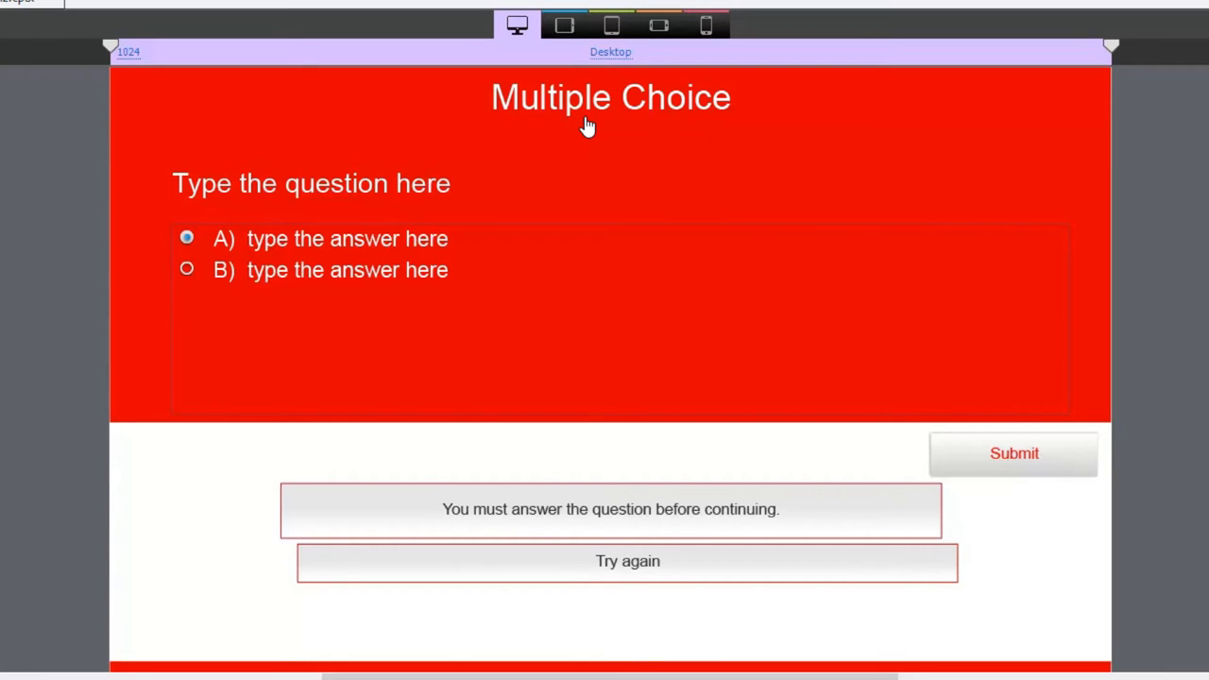
mouse_move(1200, 256)
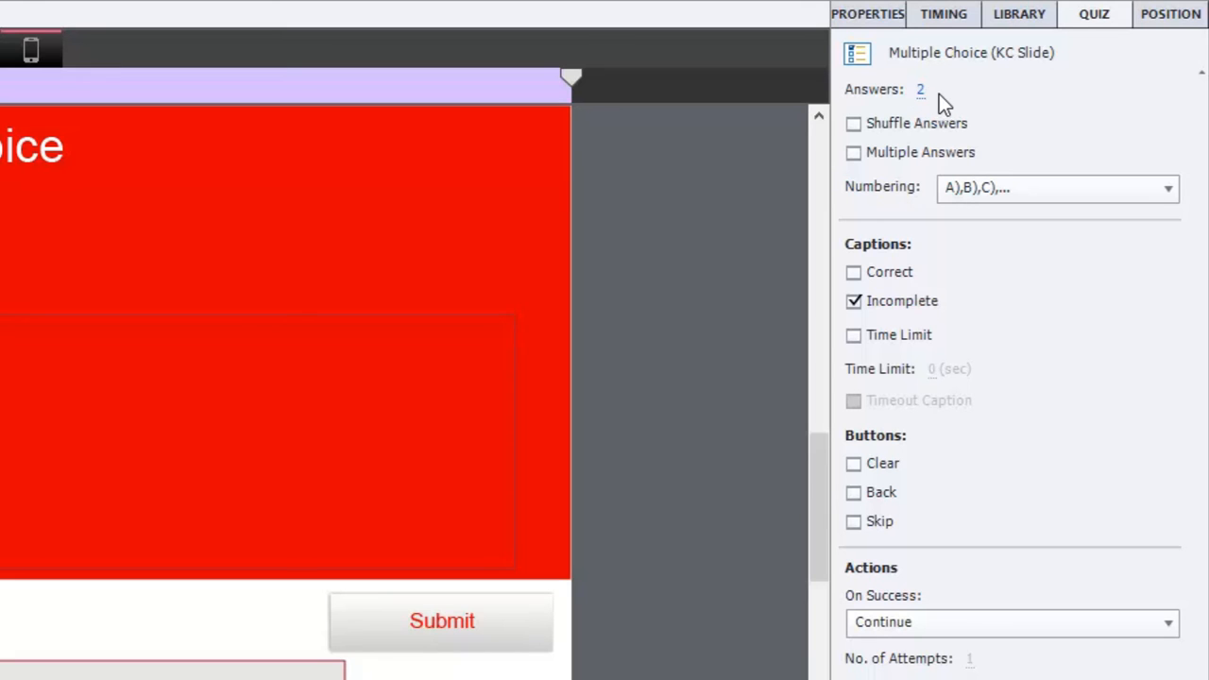
mouse_move(893, 113)
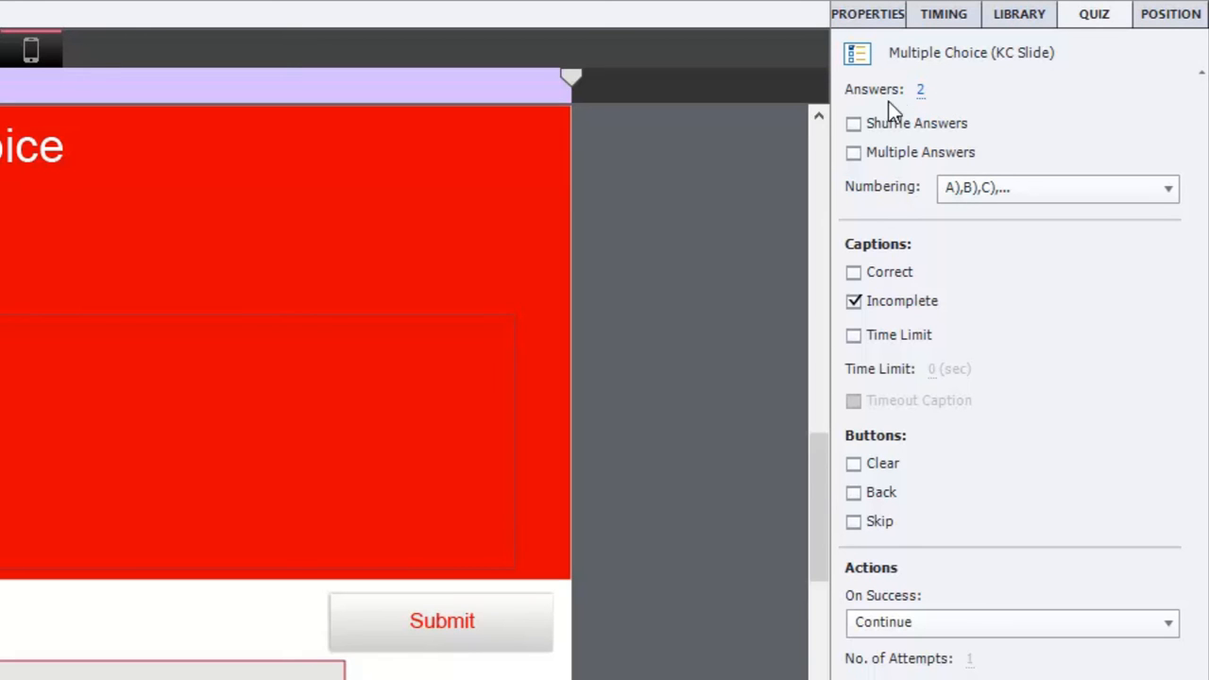
mouse_move(855, 129)
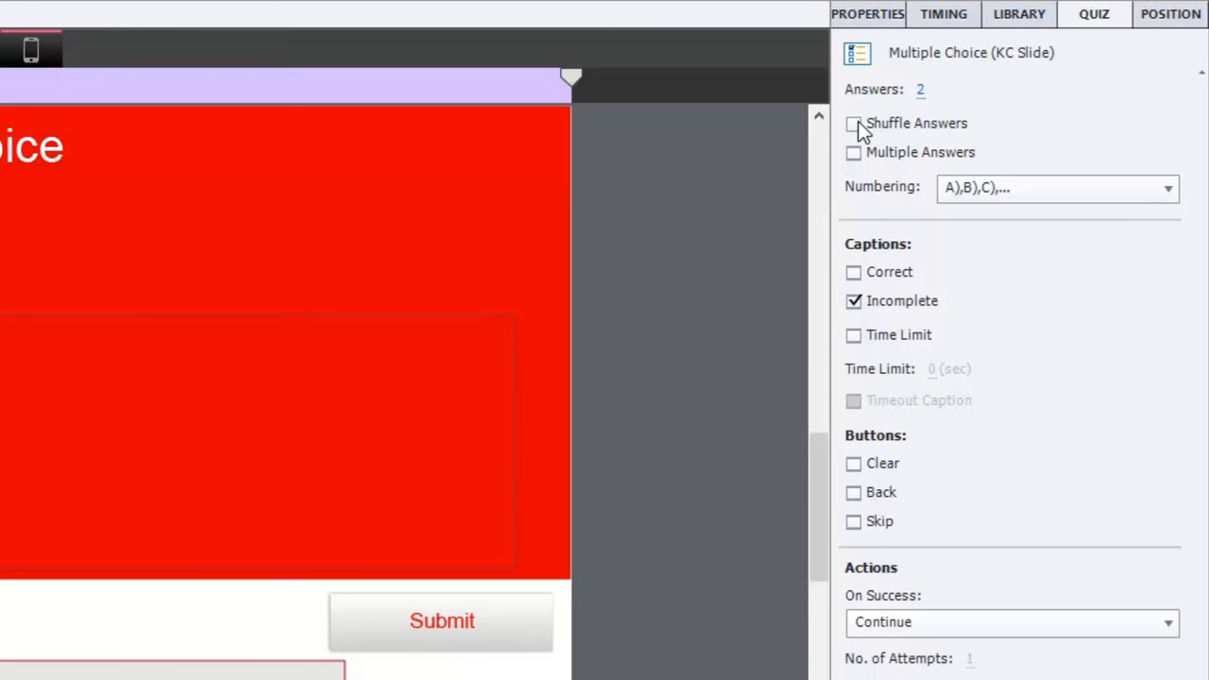
mouse_move(857, 161)
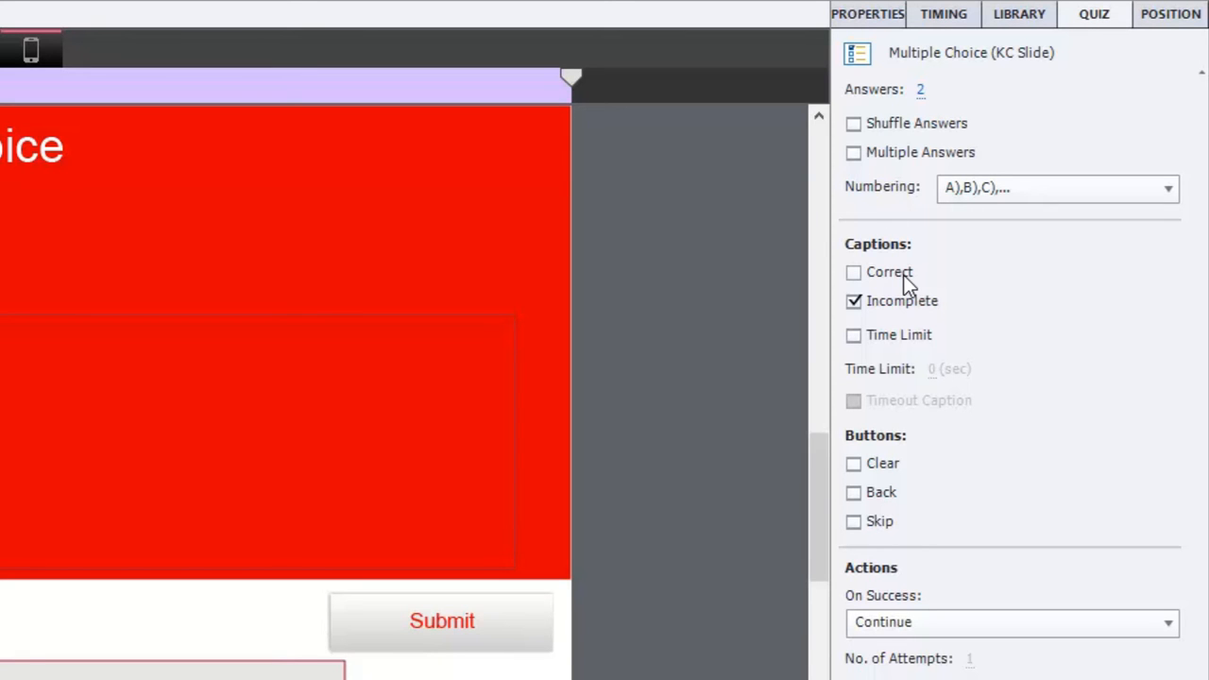
mouse_move(924, 302)
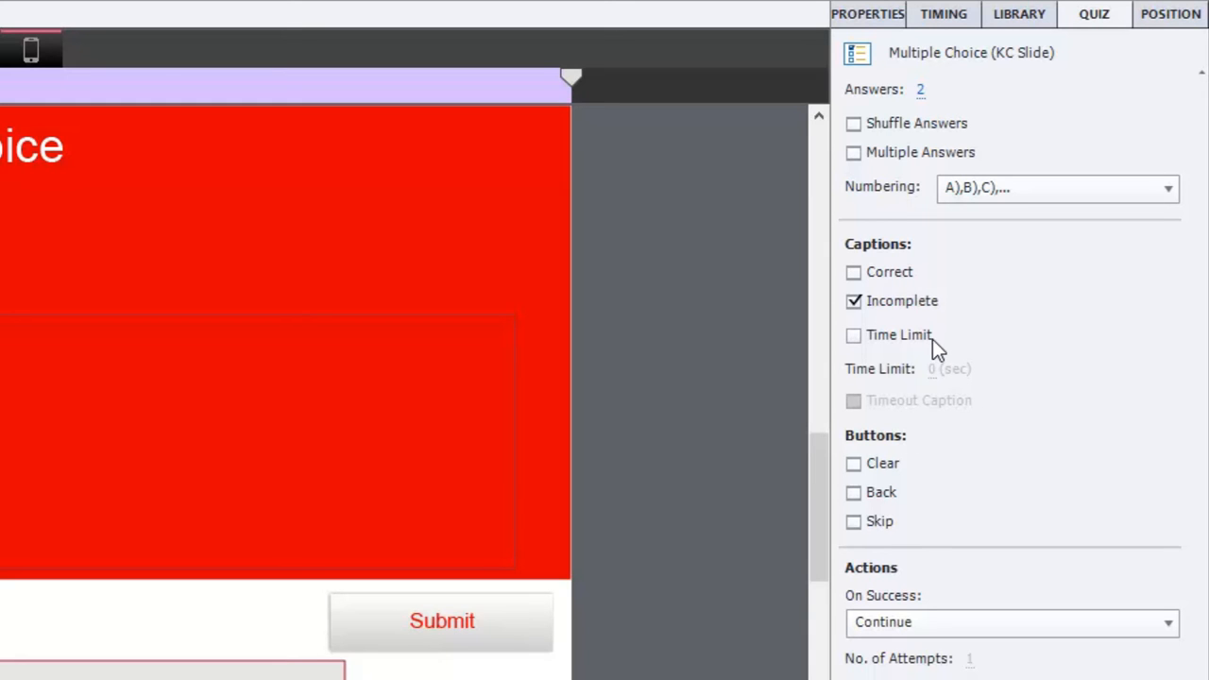
mouse_move(1025, 422)
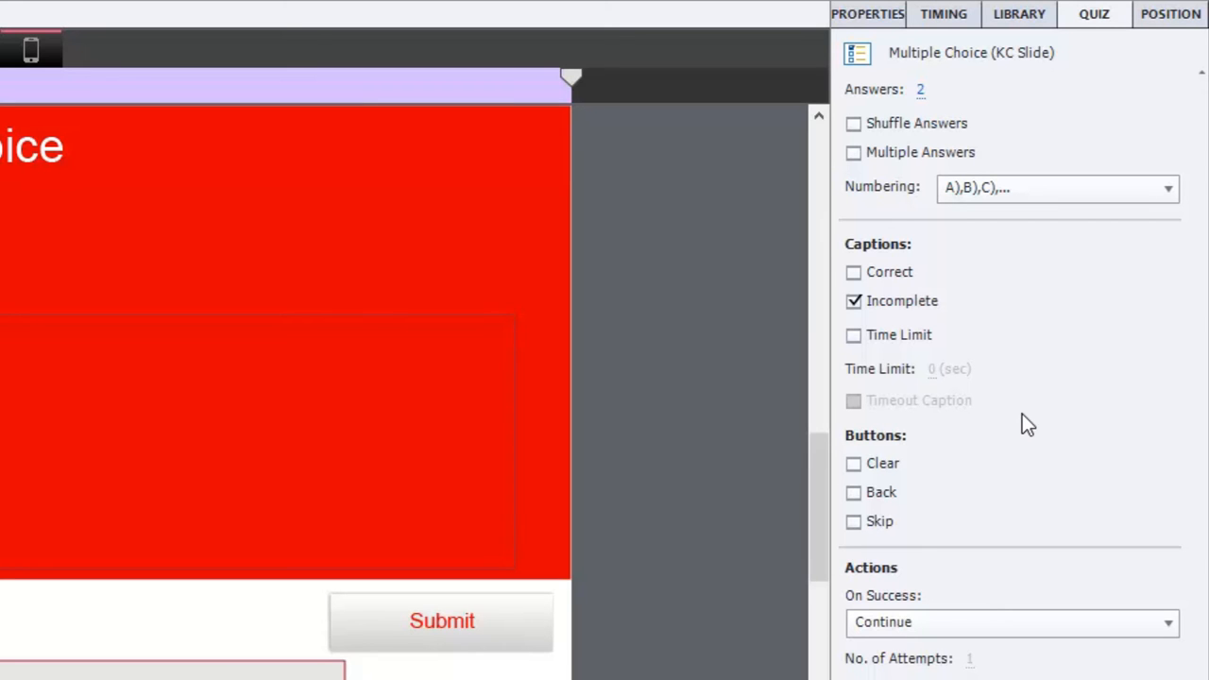
mouse_move(896, 472)
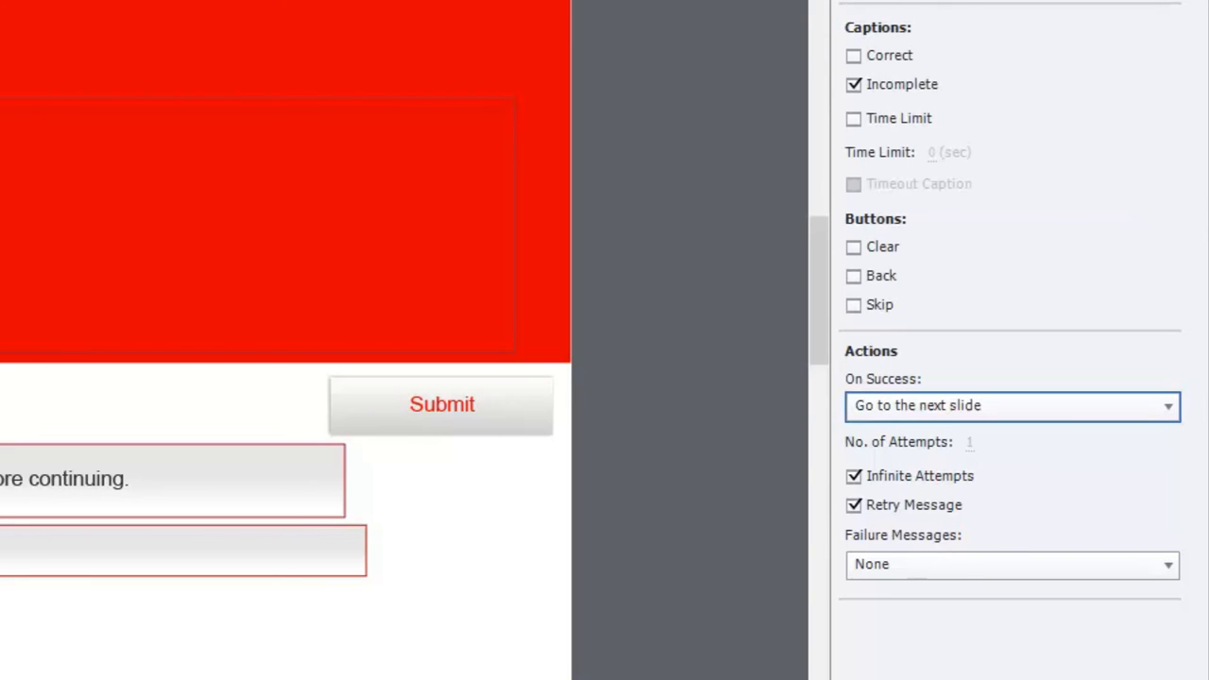
mouse_move(808, 495)
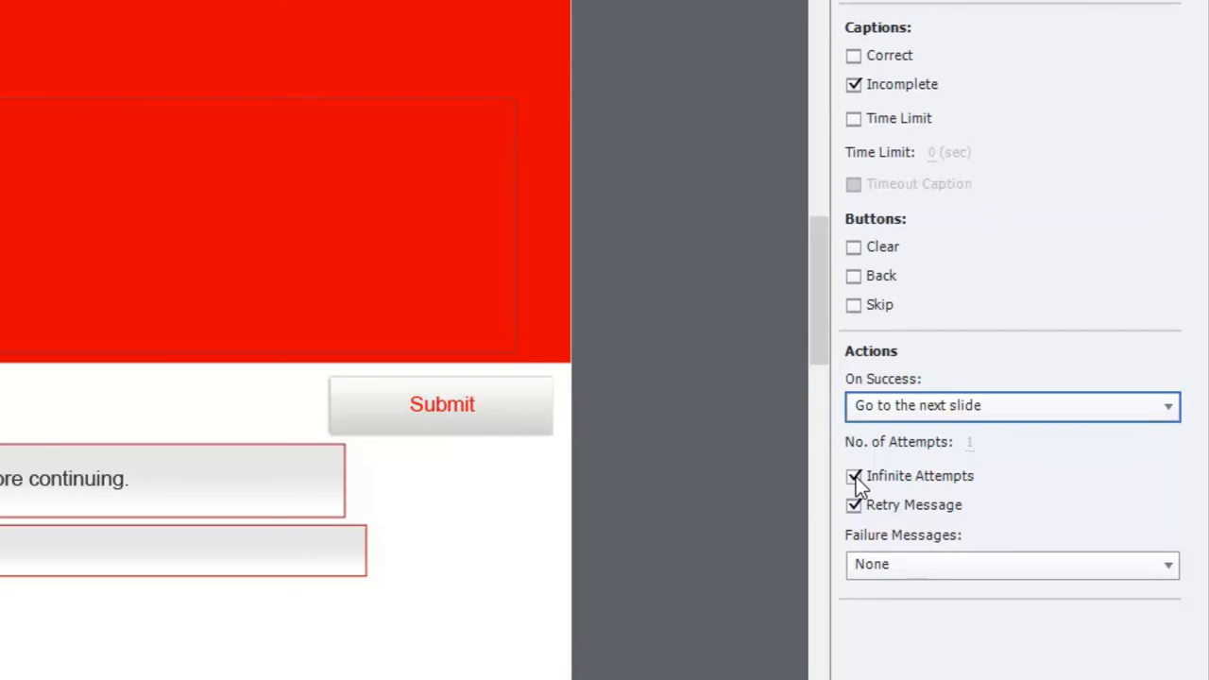
Step: Turn off Infinite Attempts and set Failure Messages to 1
left_click(854, 477)
type("2")
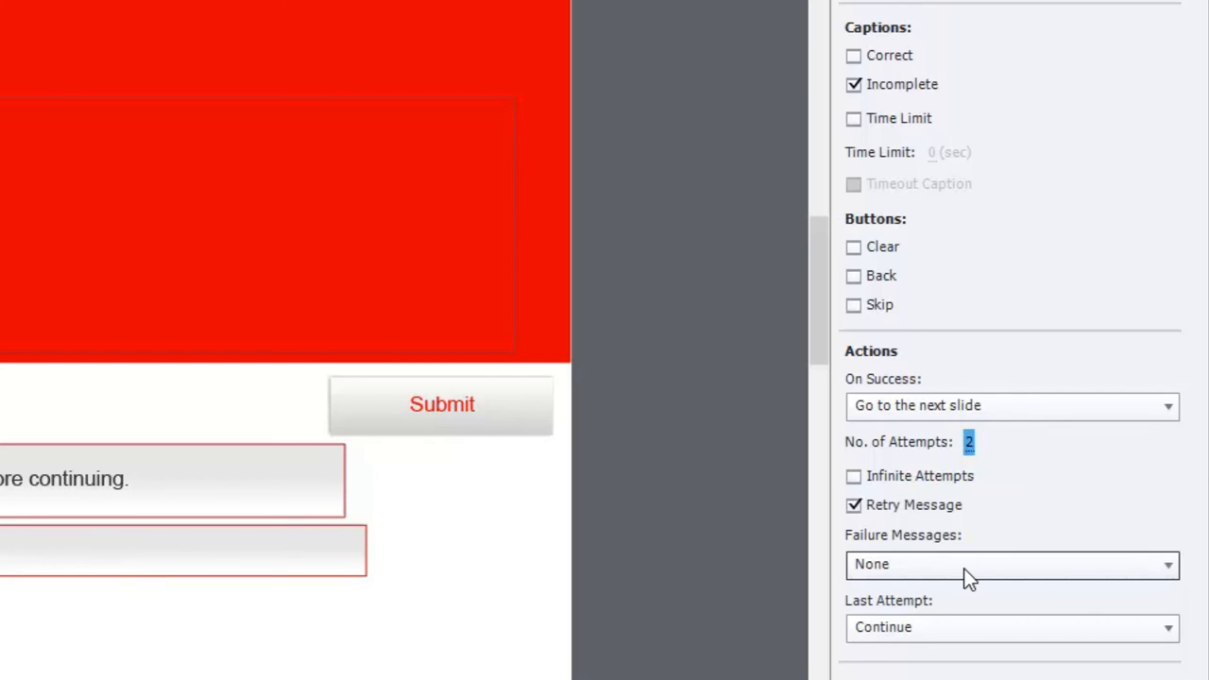
left_click(1011, 565)
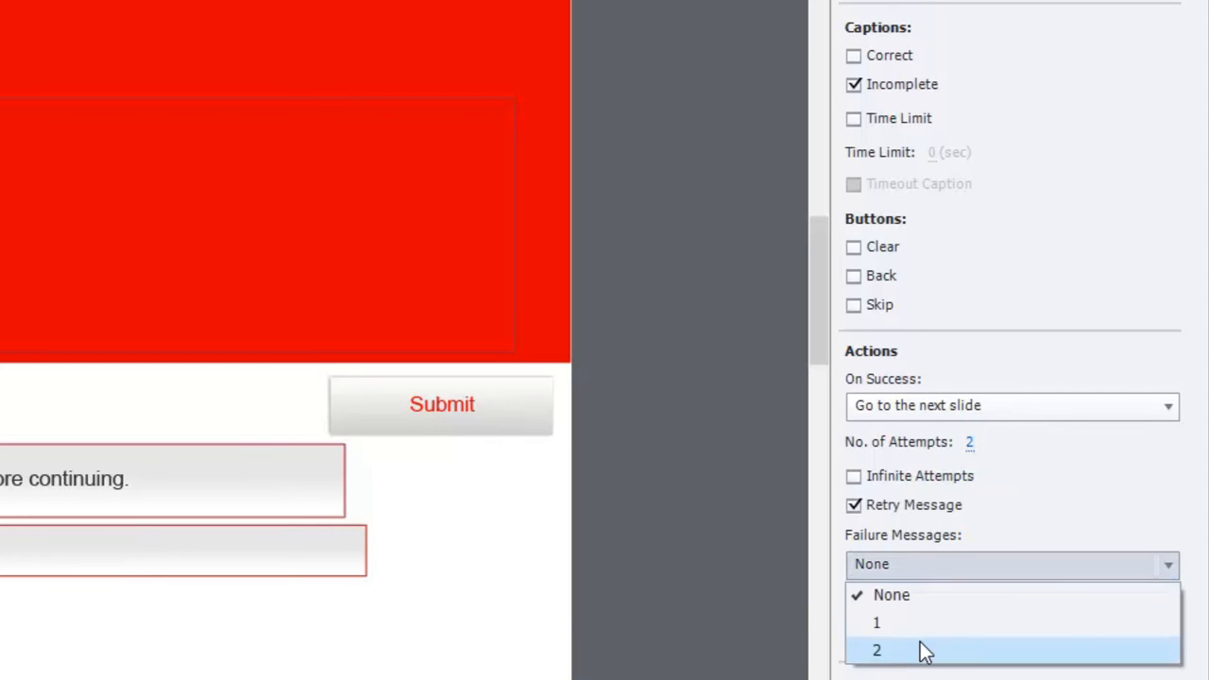
left_click(877, 622)
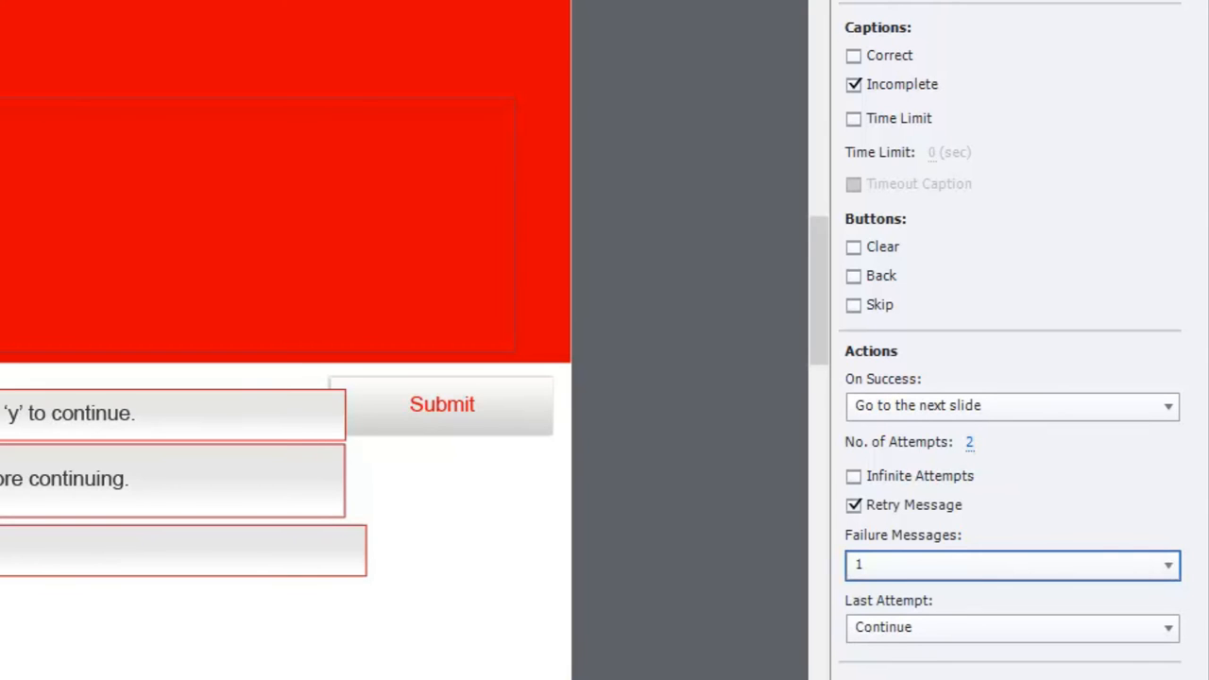
mouse_move(912, 655)
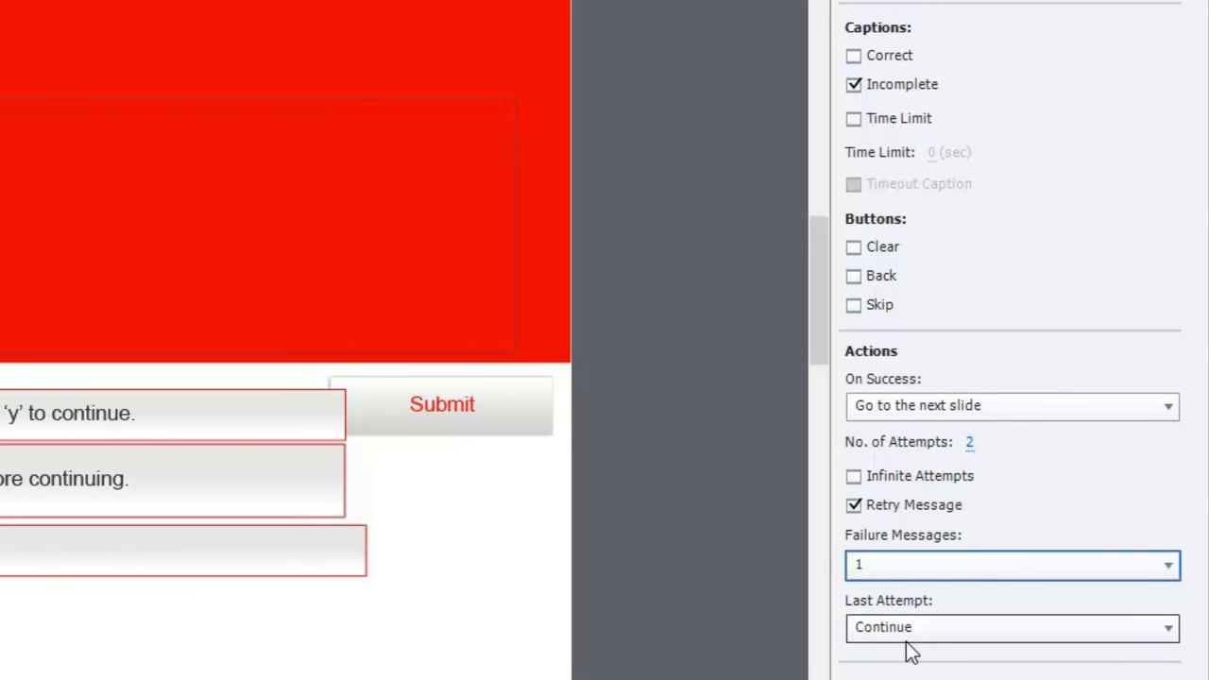
mouse_move(949, 642)
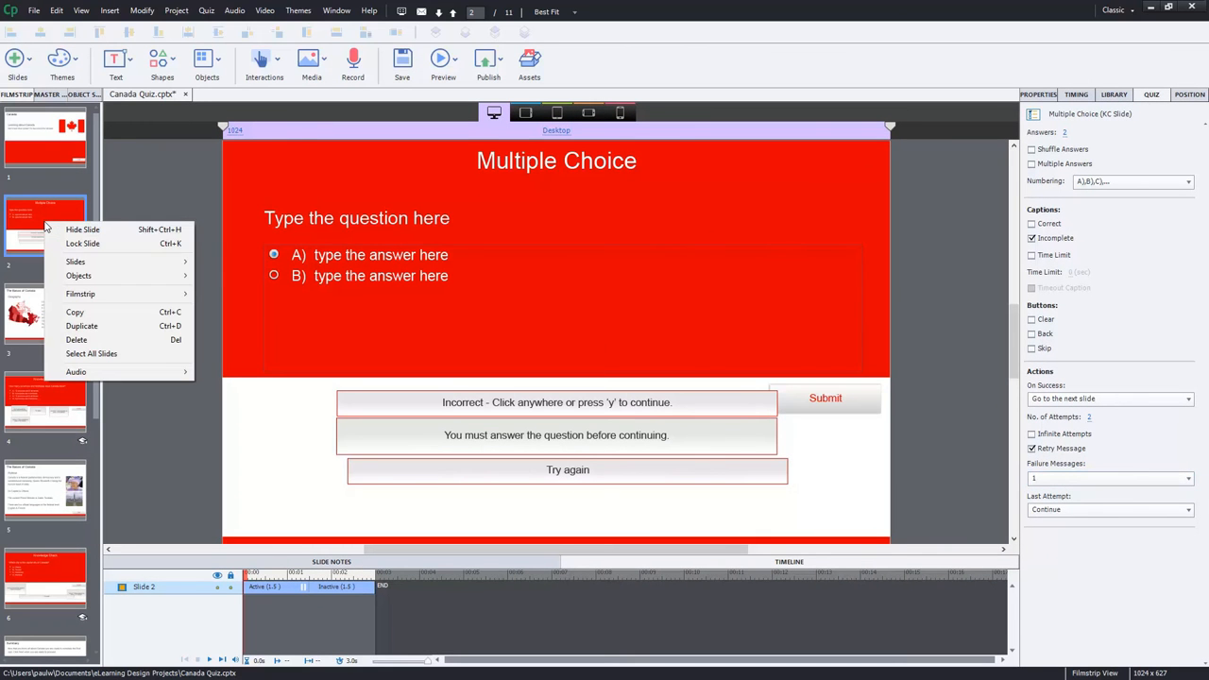
Step: Delete the placeholder Multiple Choice slide 2 and confirm
left_click(75, 339)
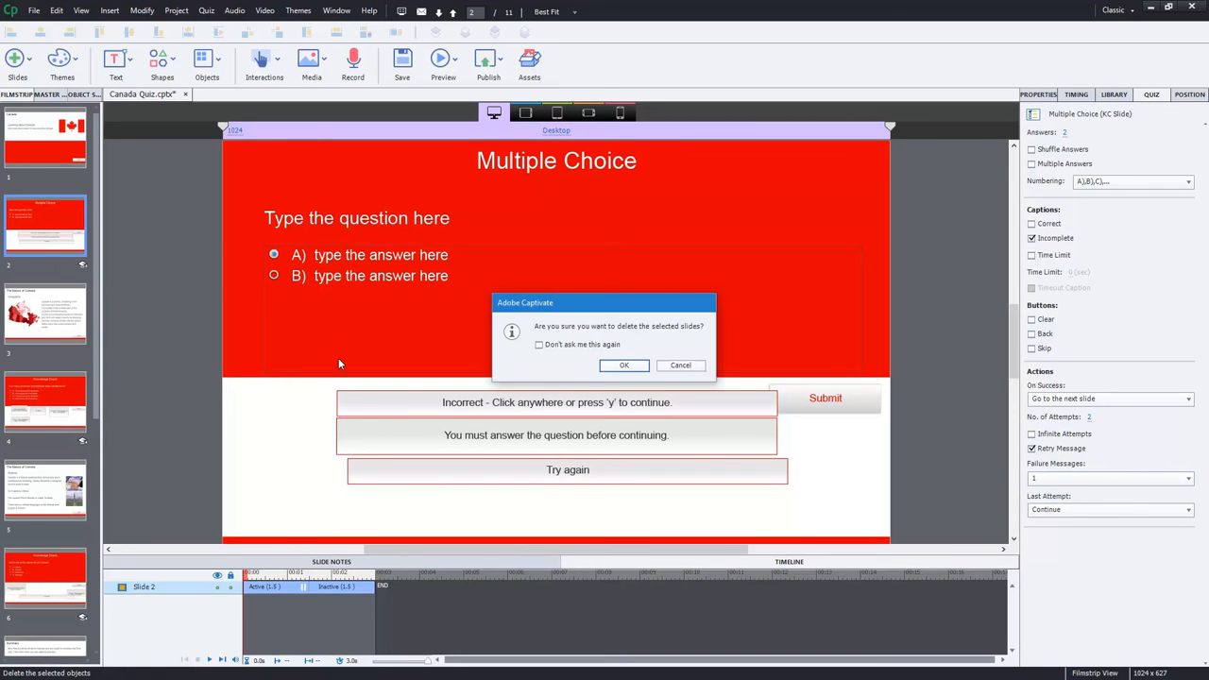
left_click(624, 366)
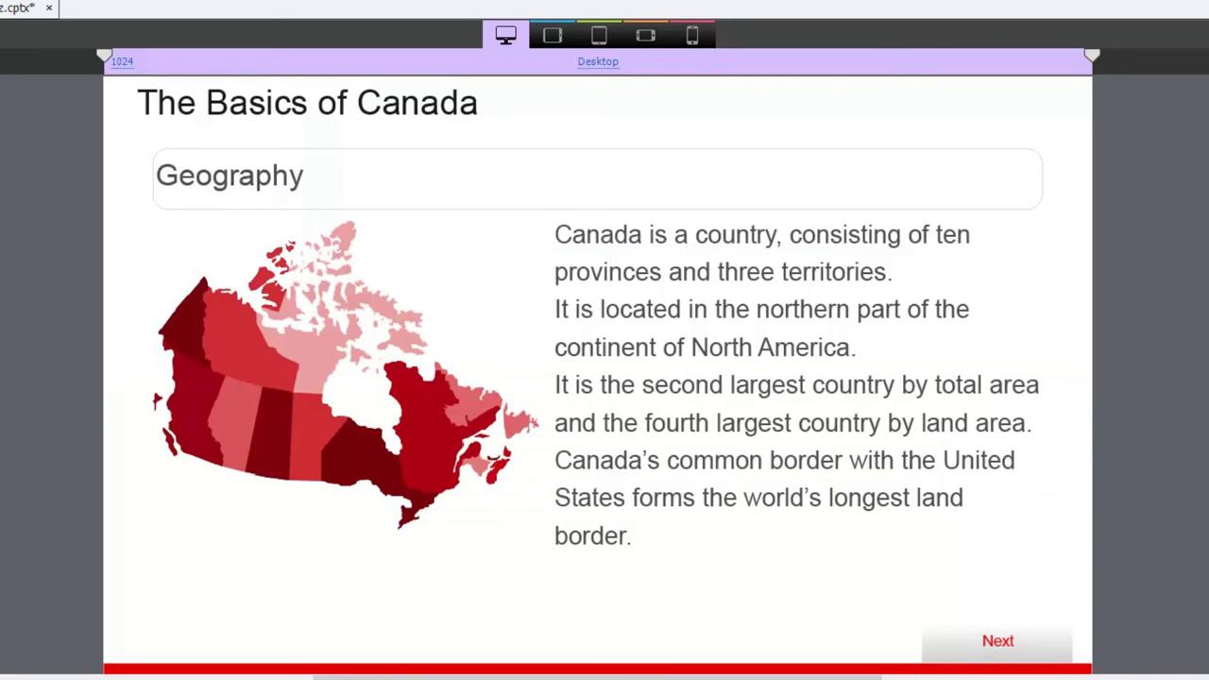
Step: Open the provinces and territories Knowledge Check slide
left_click(997, 640)
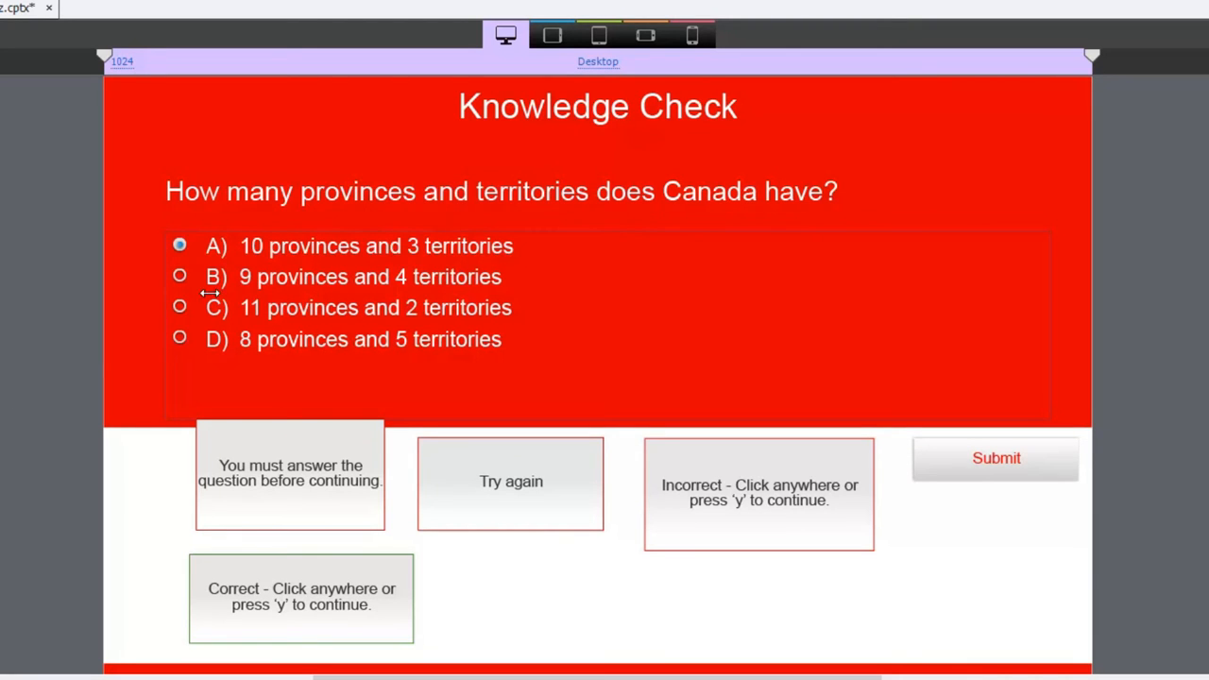
mouse_move(491, 263)
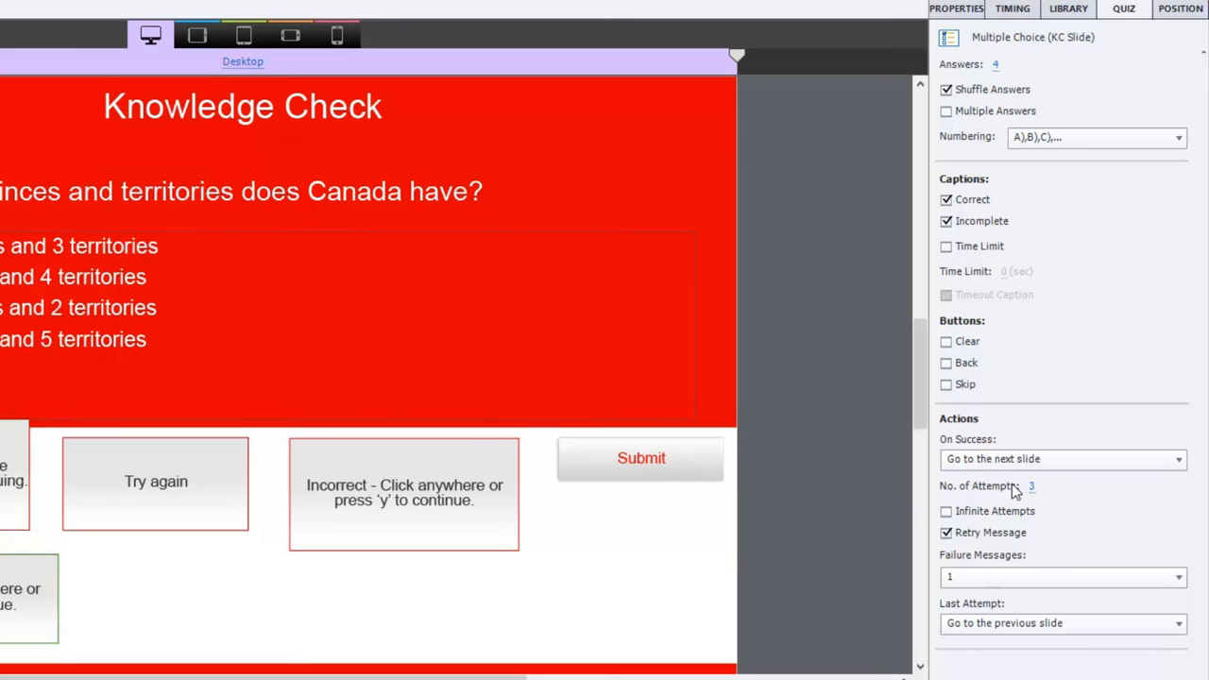
mouse_move(1031, 487)
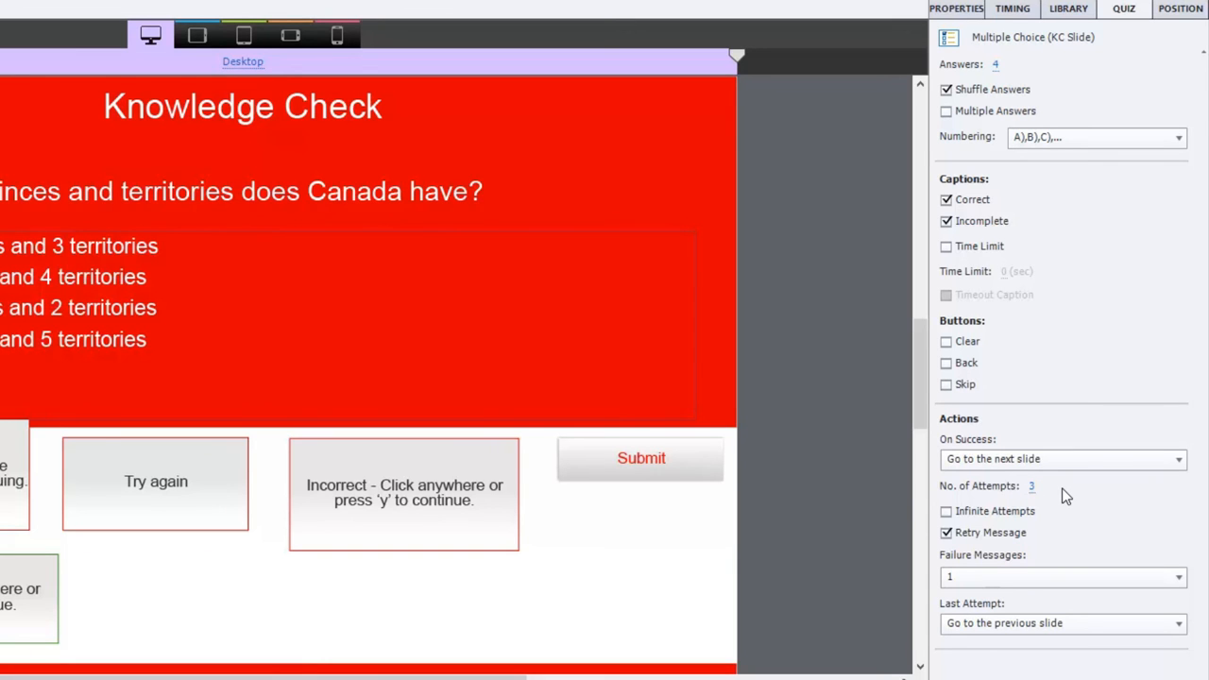
mouse_move(1063, 542)
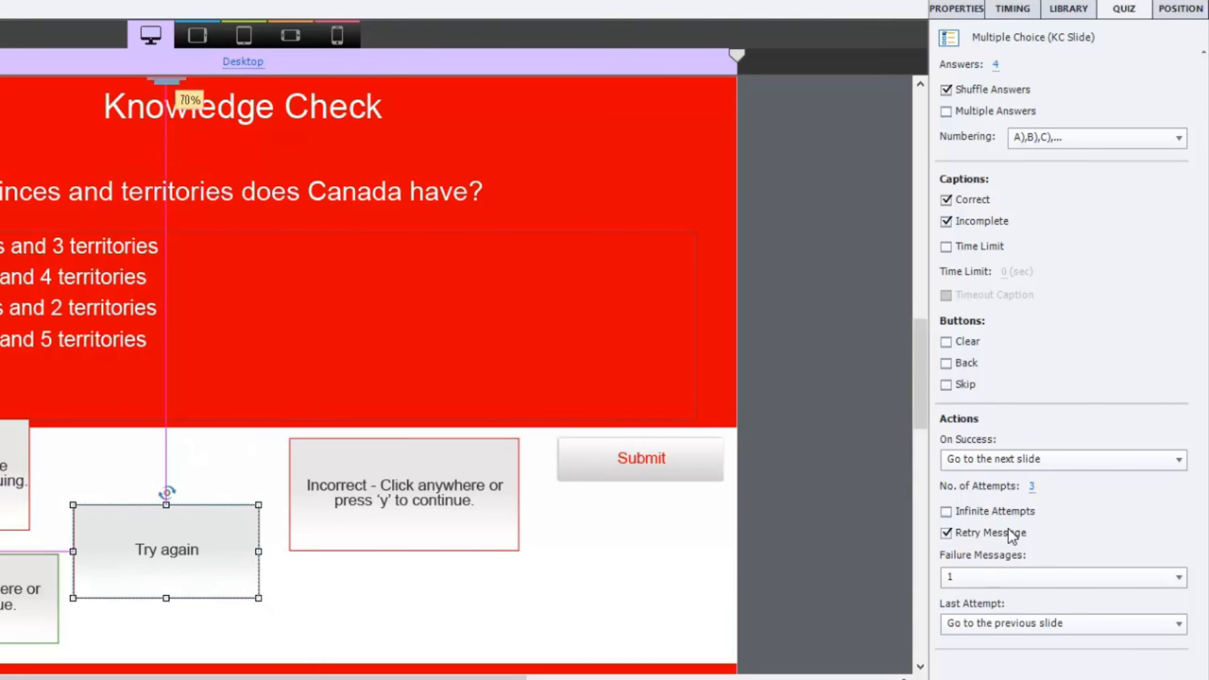
Step: Reposition the Try again feedback caption on the provinces question
left_click(403, 491)
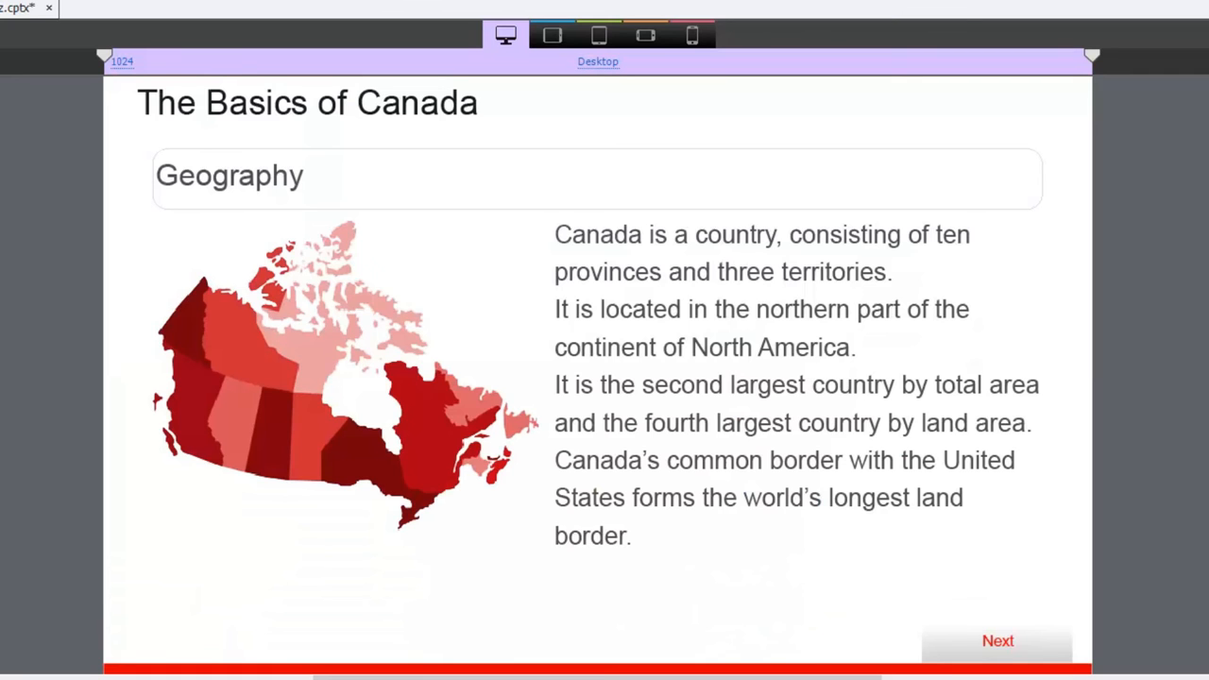
mouse_move(147, 340)
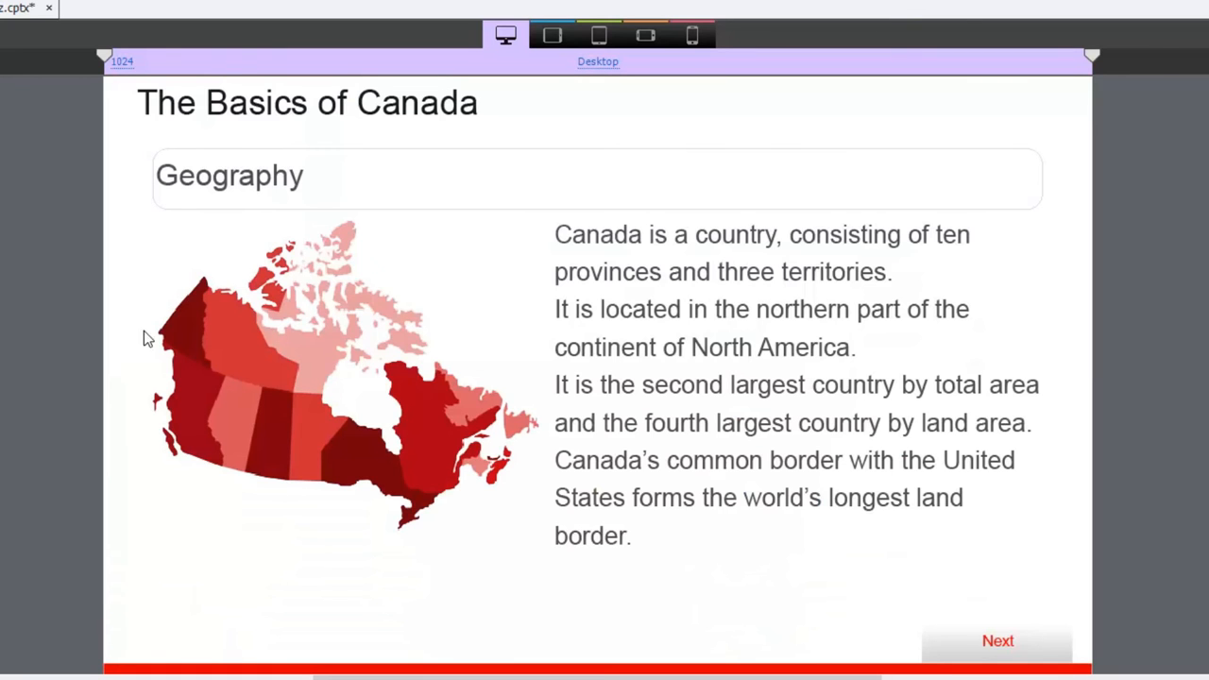
Step: Return to the provinces Knowledge Check slide in the Filmstrip
left_click(997, 641)
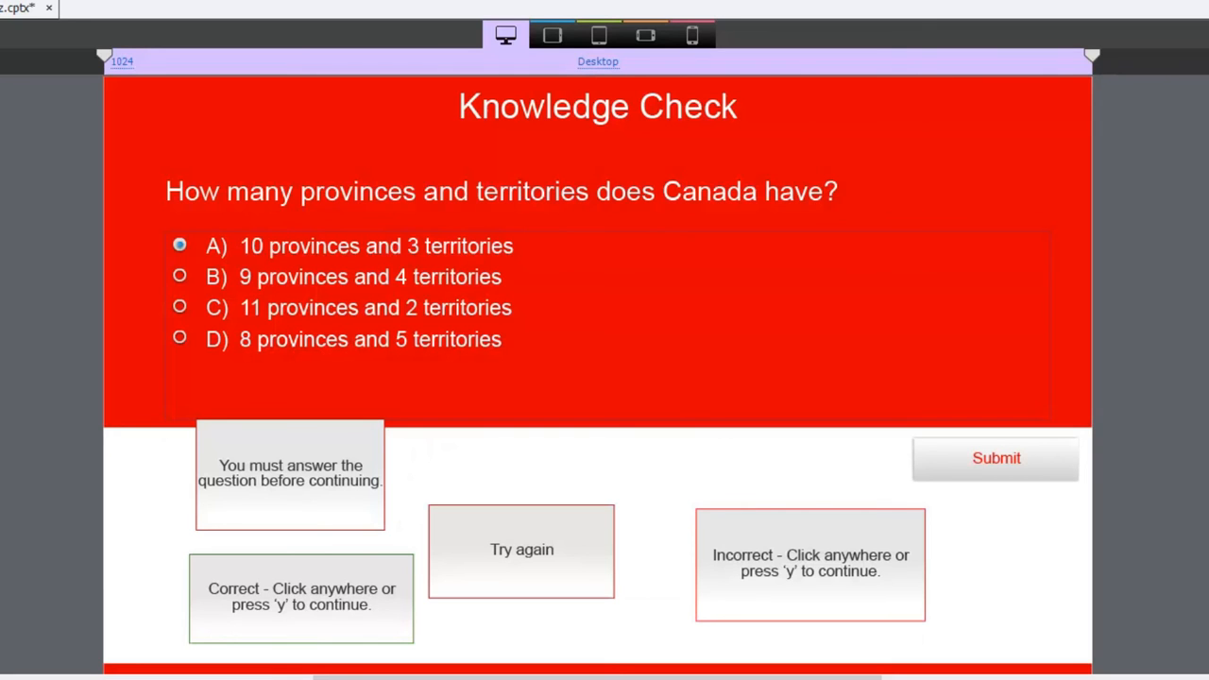
mouse_move(400, 313)
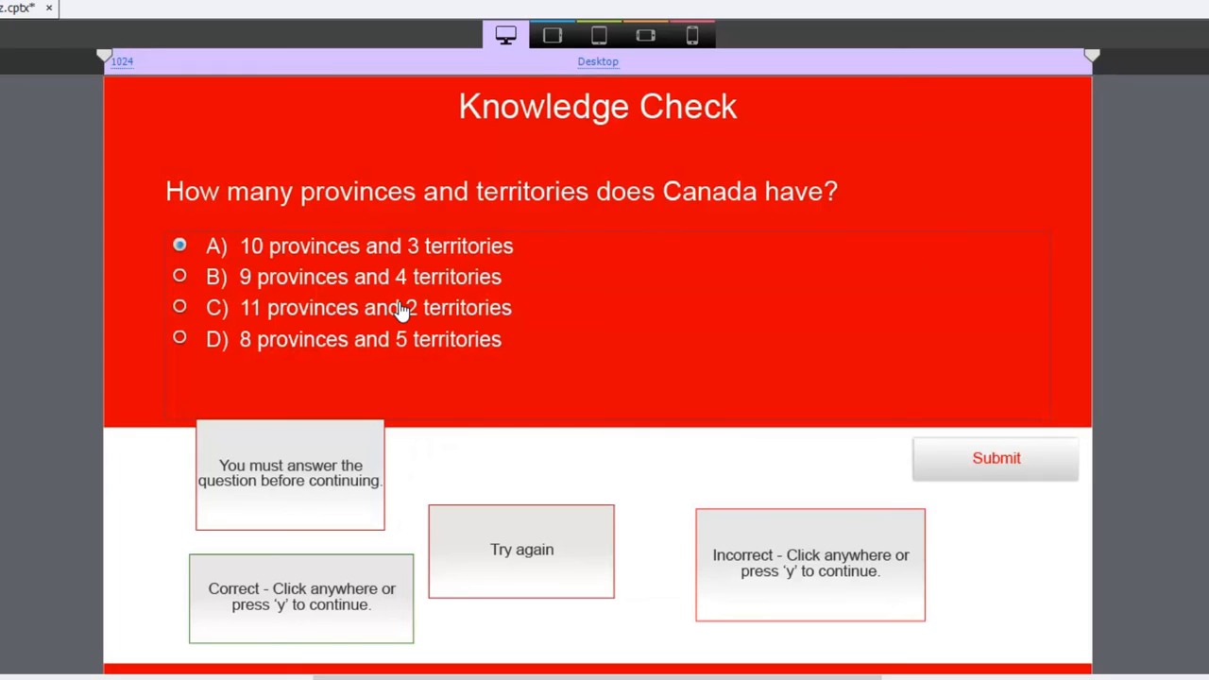
mouse_move(852, 591)
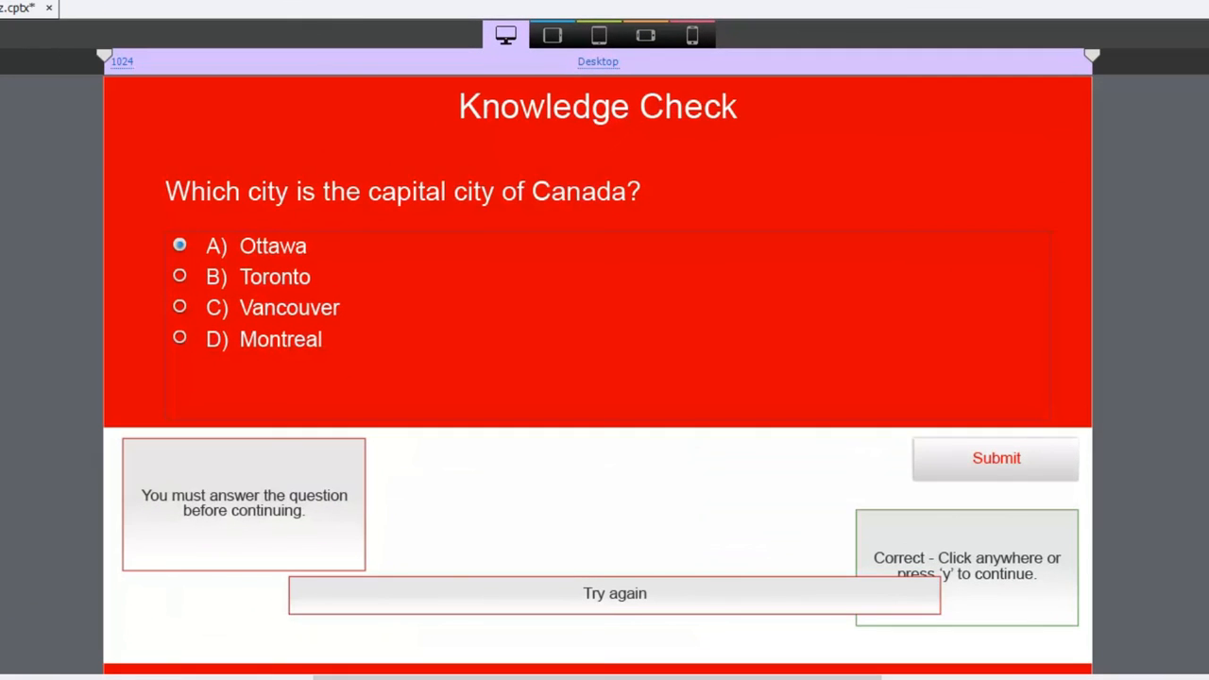
mouse_move(382, 210)
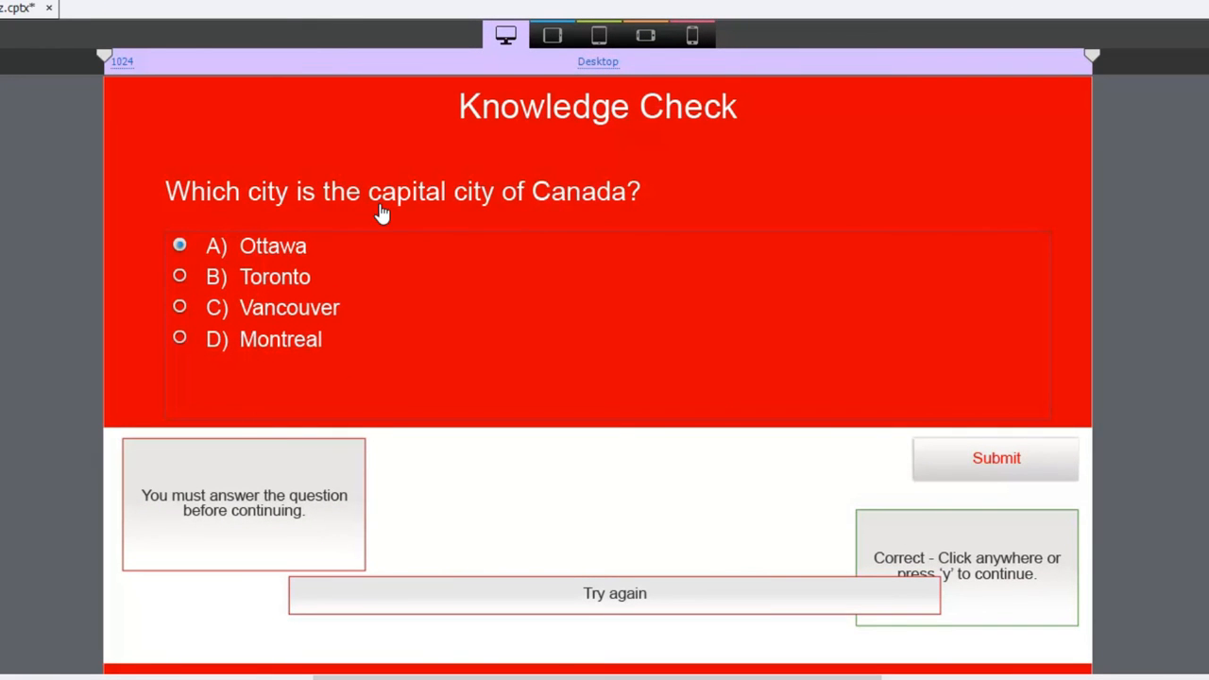
mouse_move(378, 192)
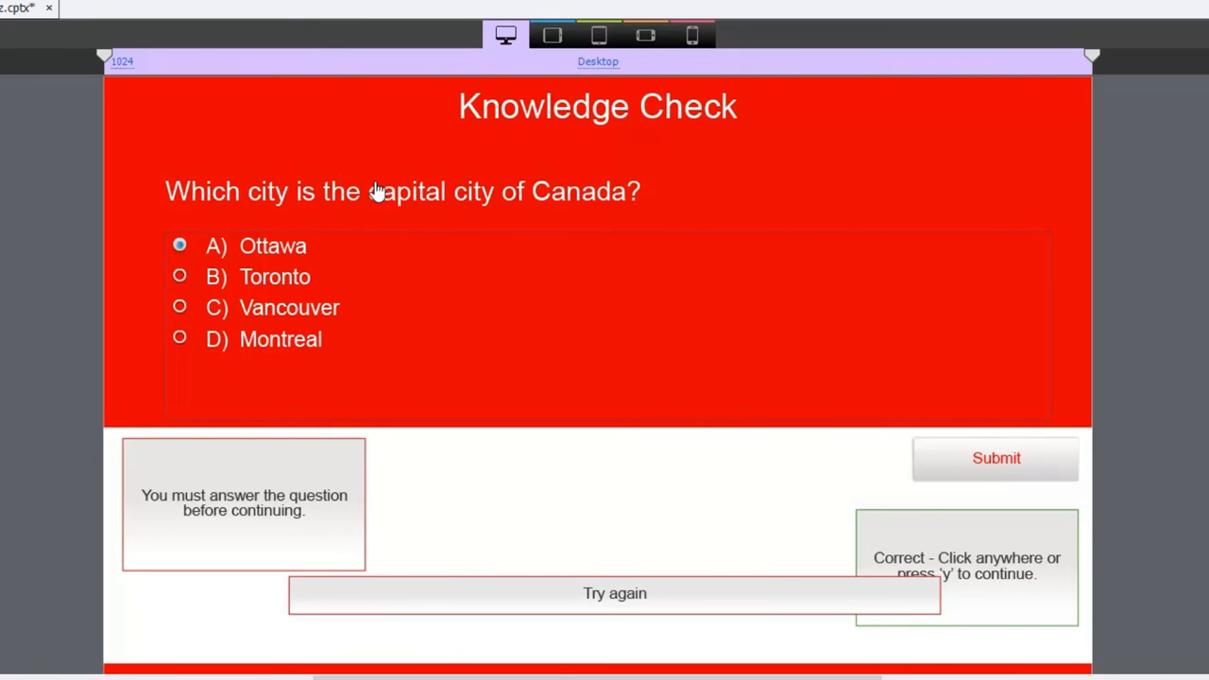
mouse_move(659, 189)
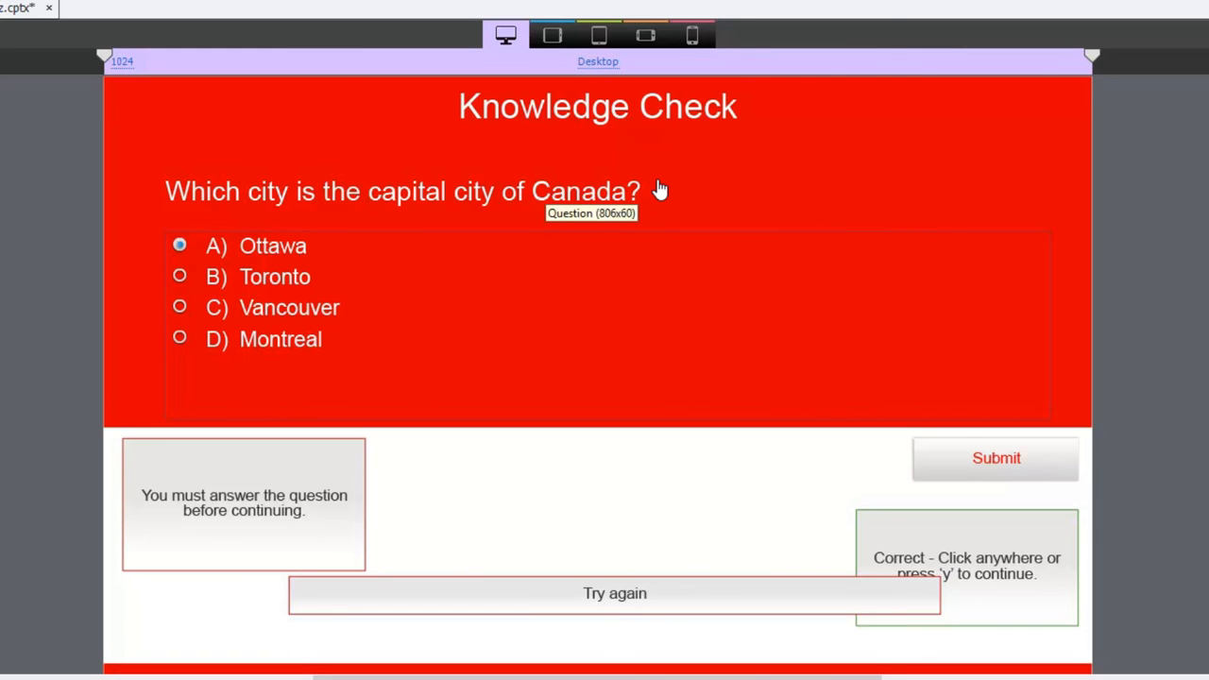
mouse_move(301, 284)
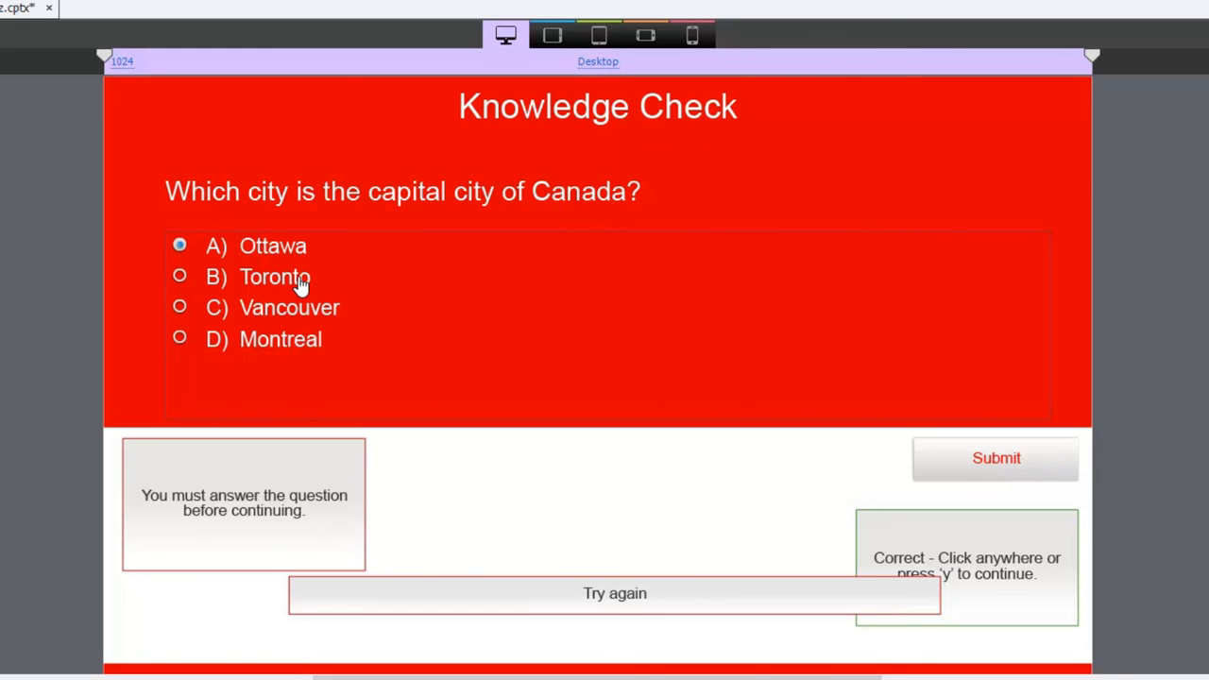
mouse_move(326, 346)
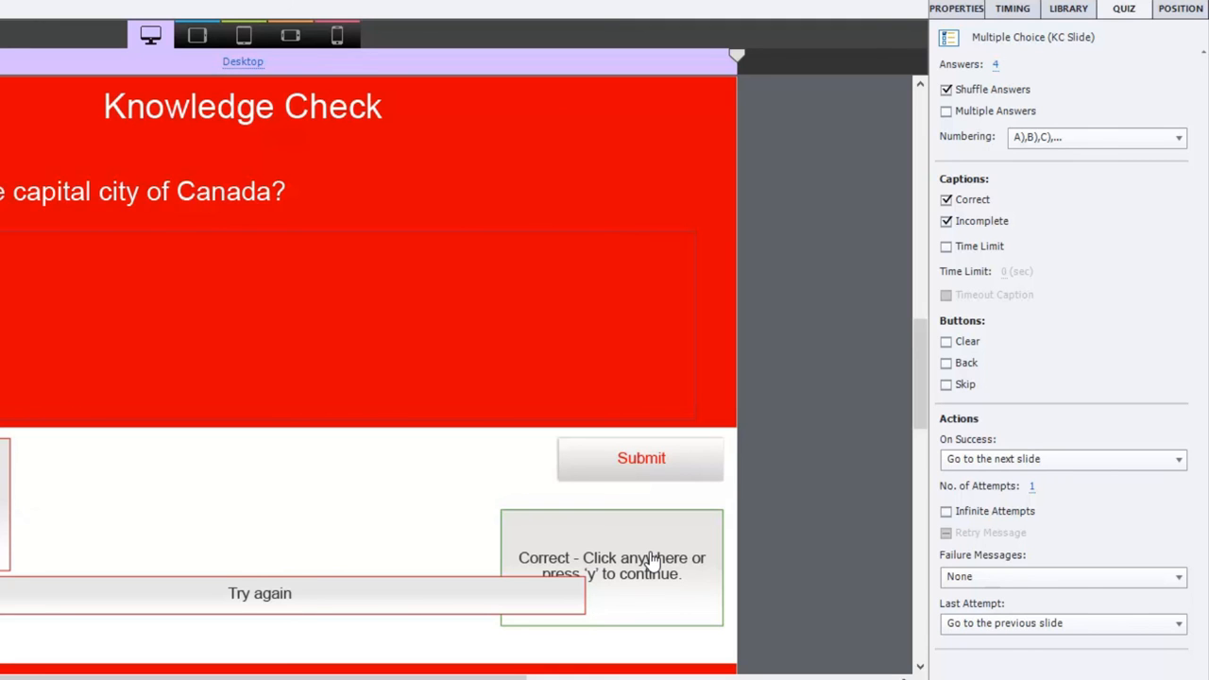
mouse_move(417, 607)
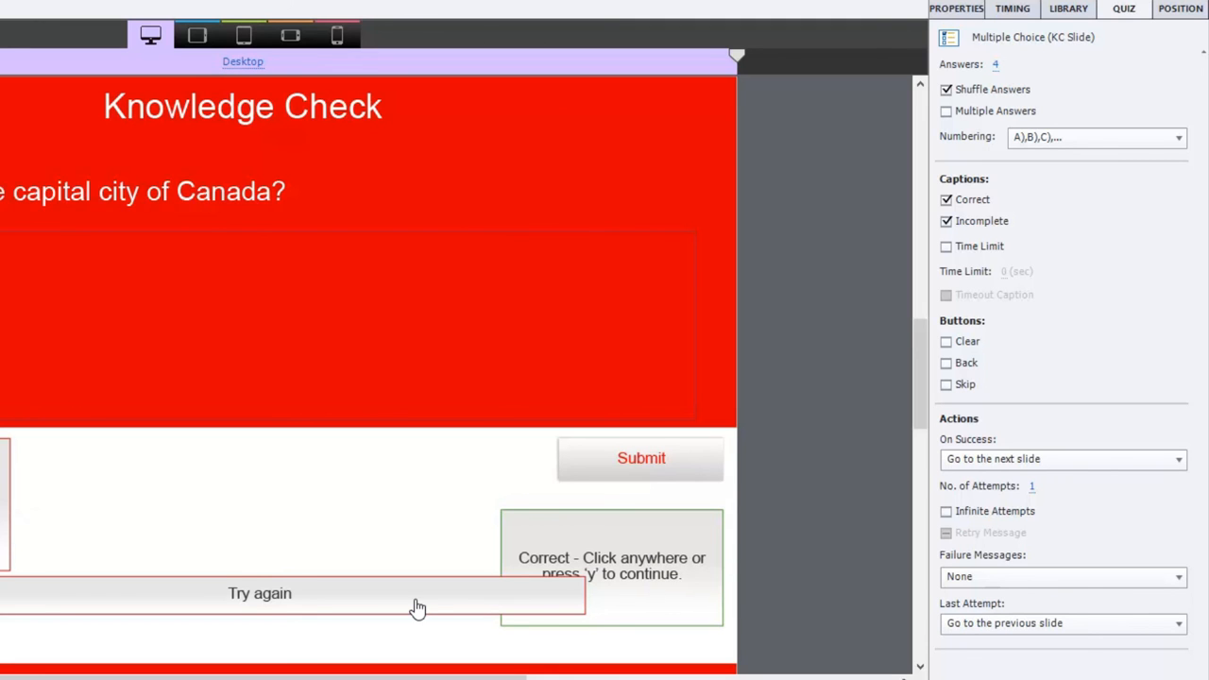
mouse_move(503, 612)
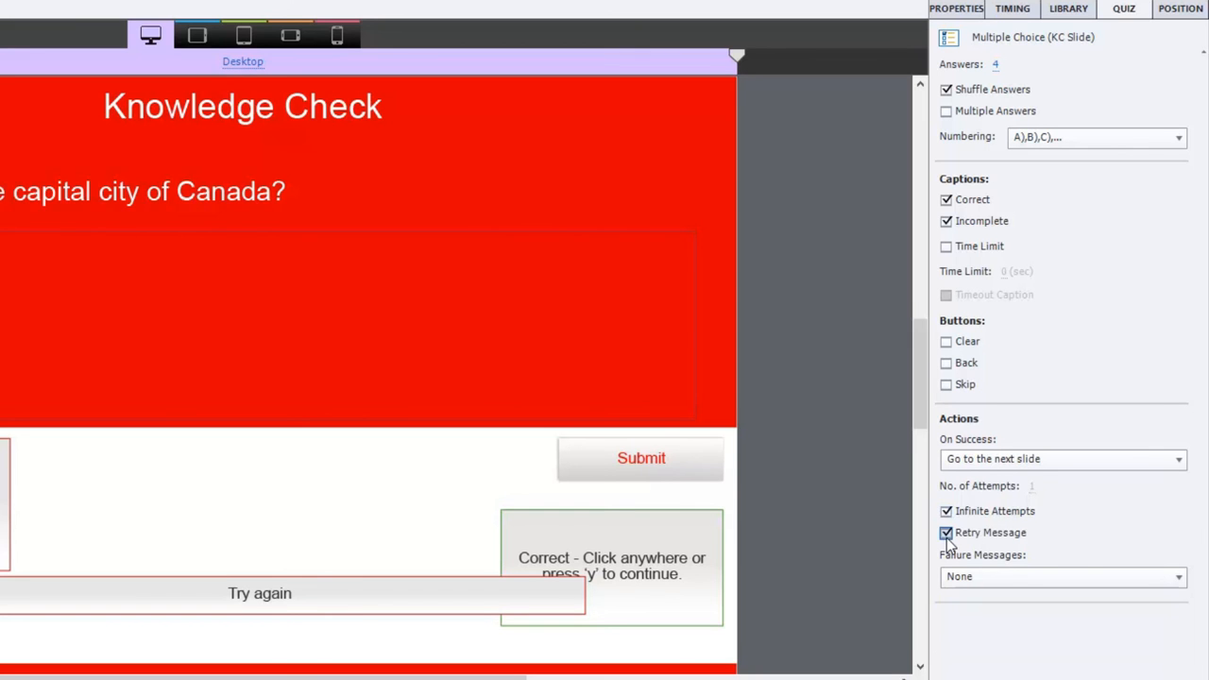
Step: Uncheck Retry Message and Infinite Attempts for the capital-city question
left_click(946, 532)
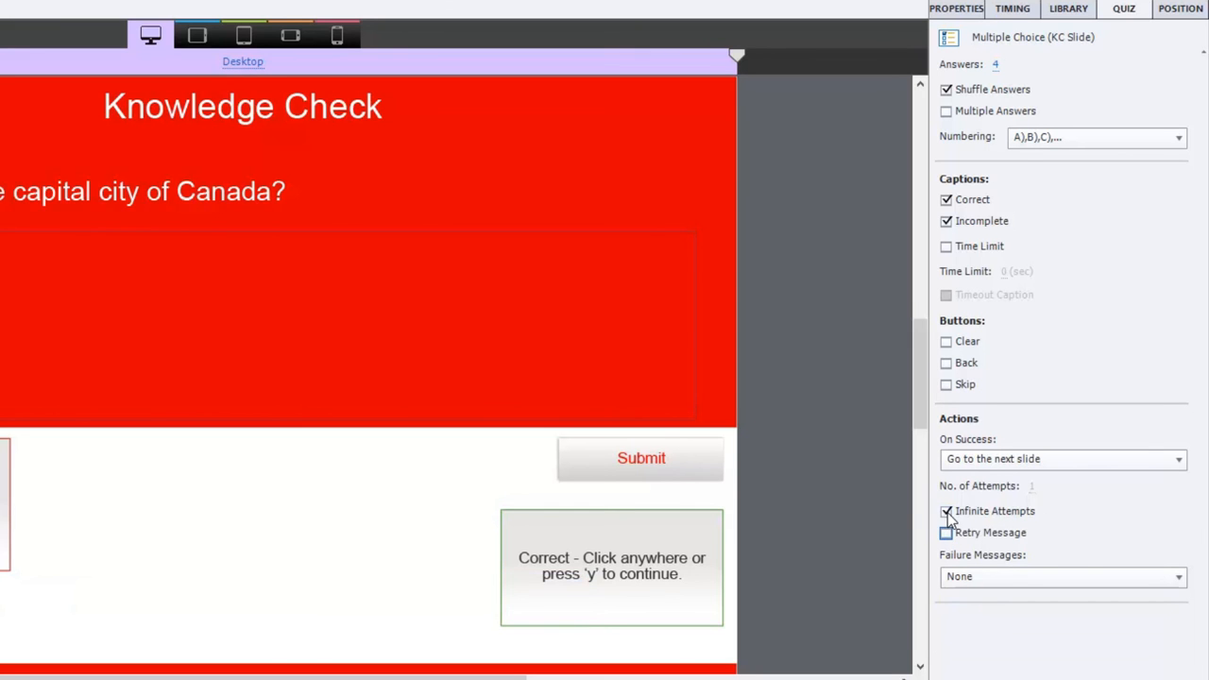
left_click(946, 512)
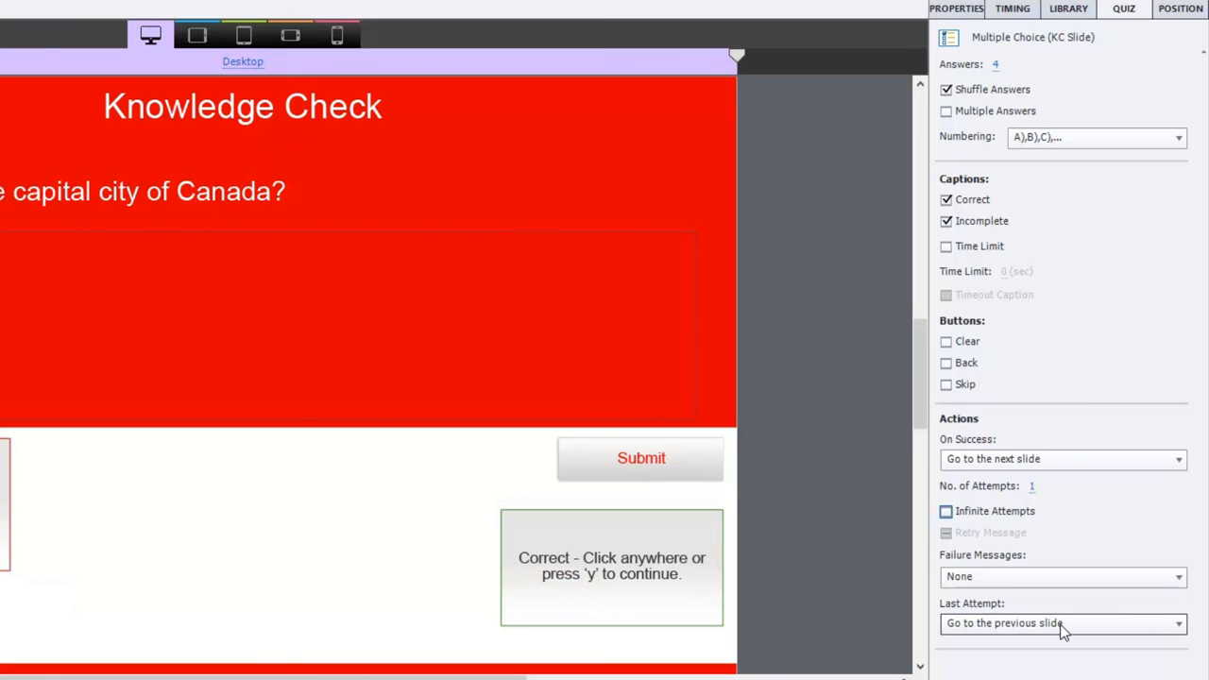
mouse_move(1049, 633)
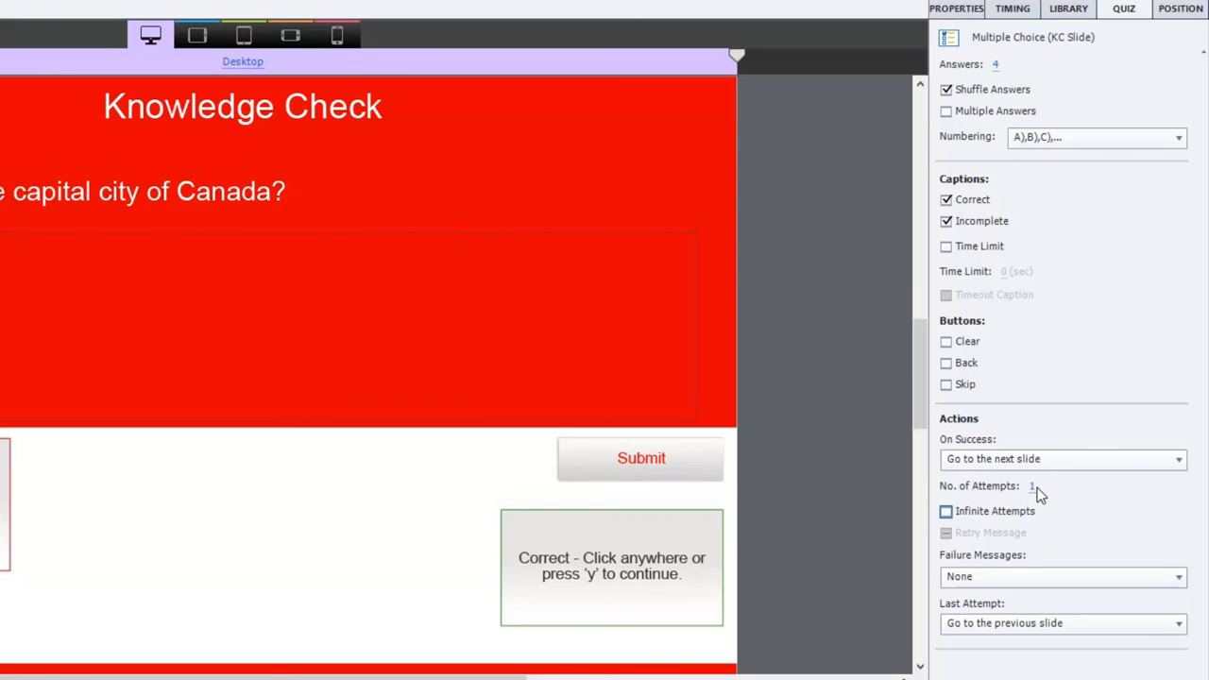
mouse_move(546, 569)
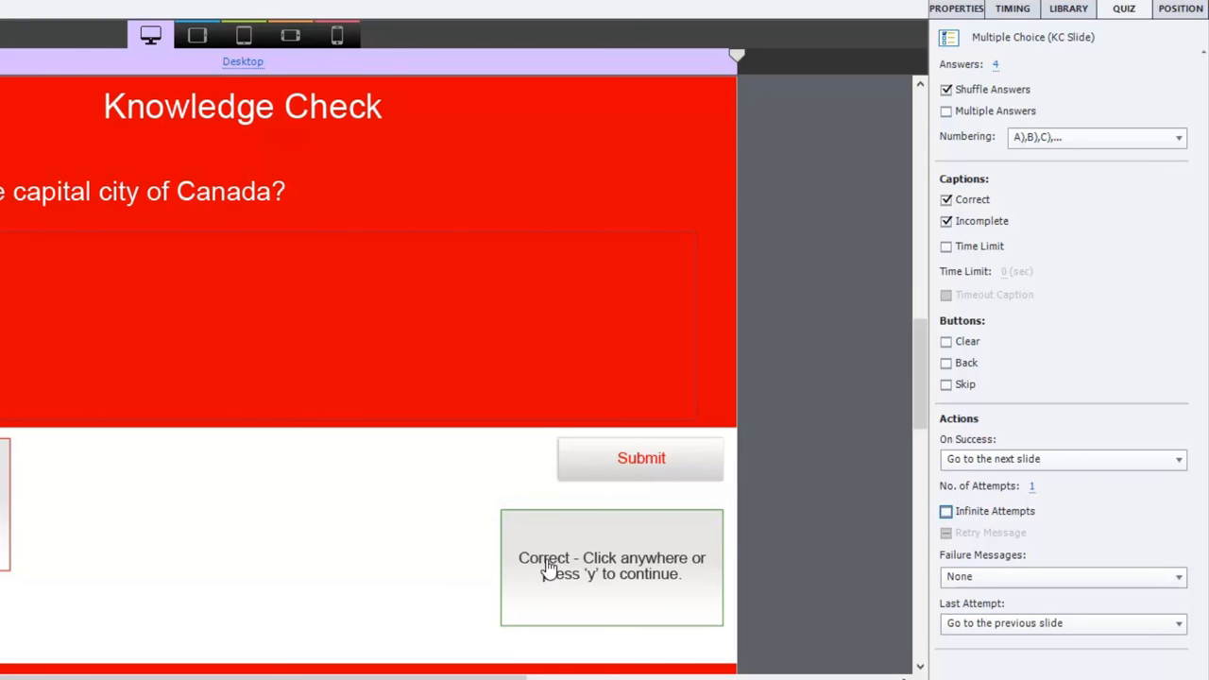
mouse_move(217, 598)
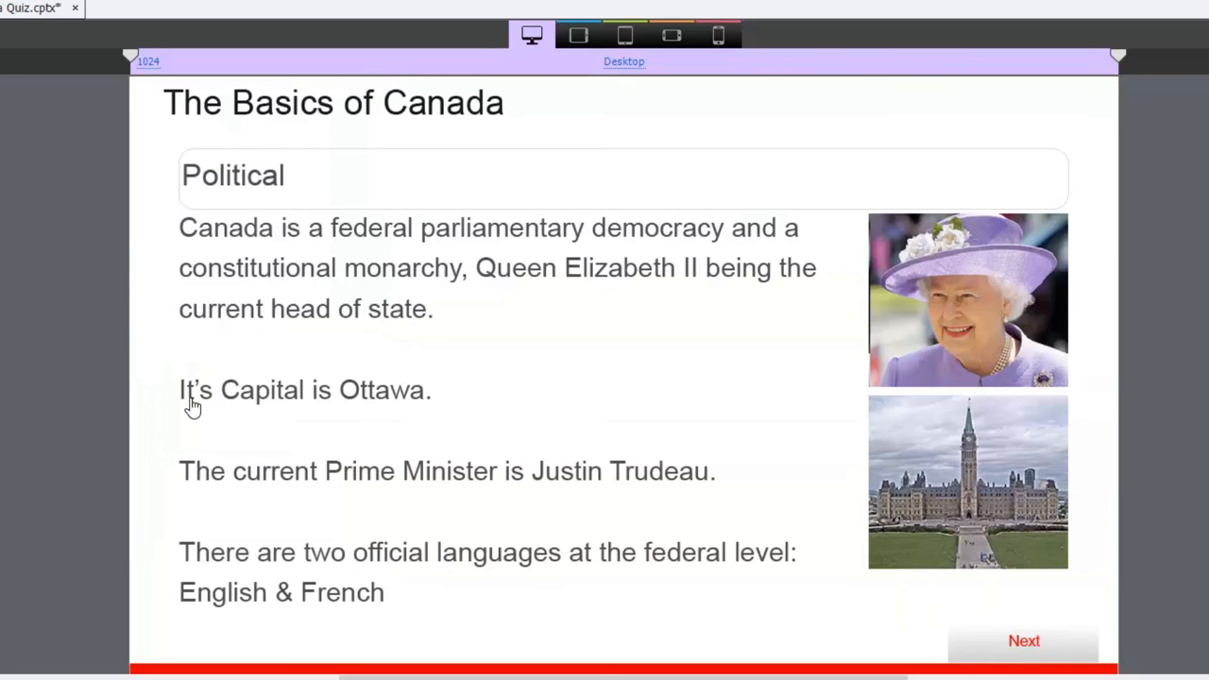
mouse_move(314, 420)
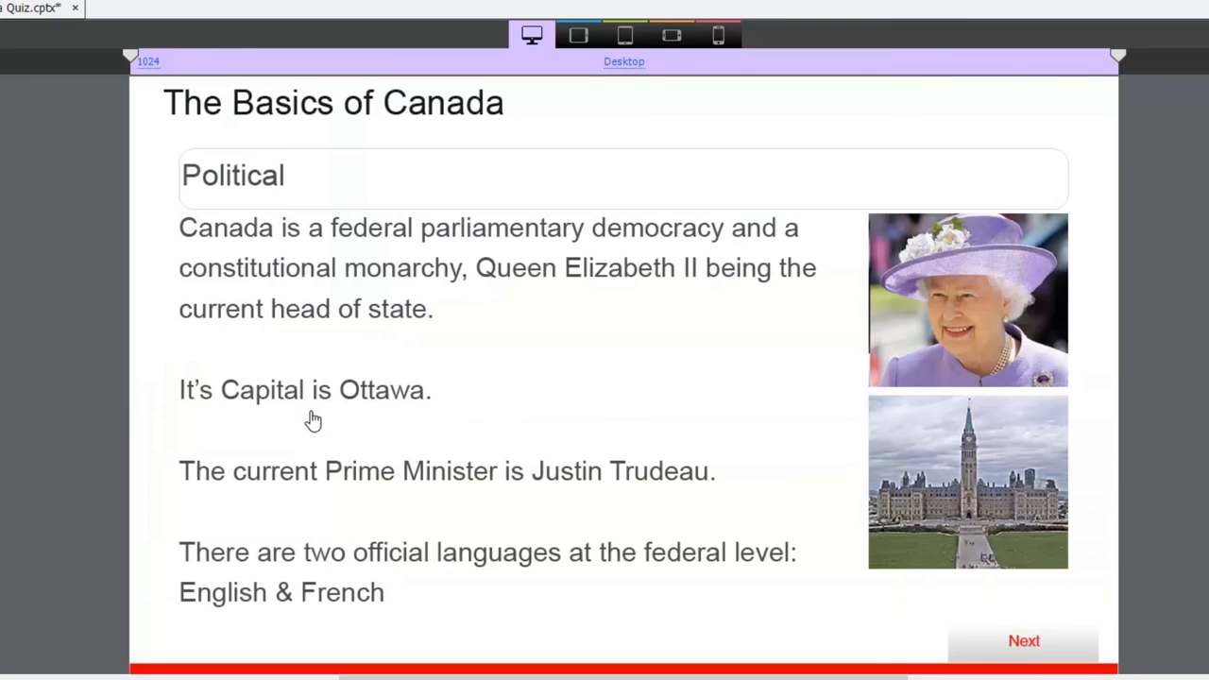